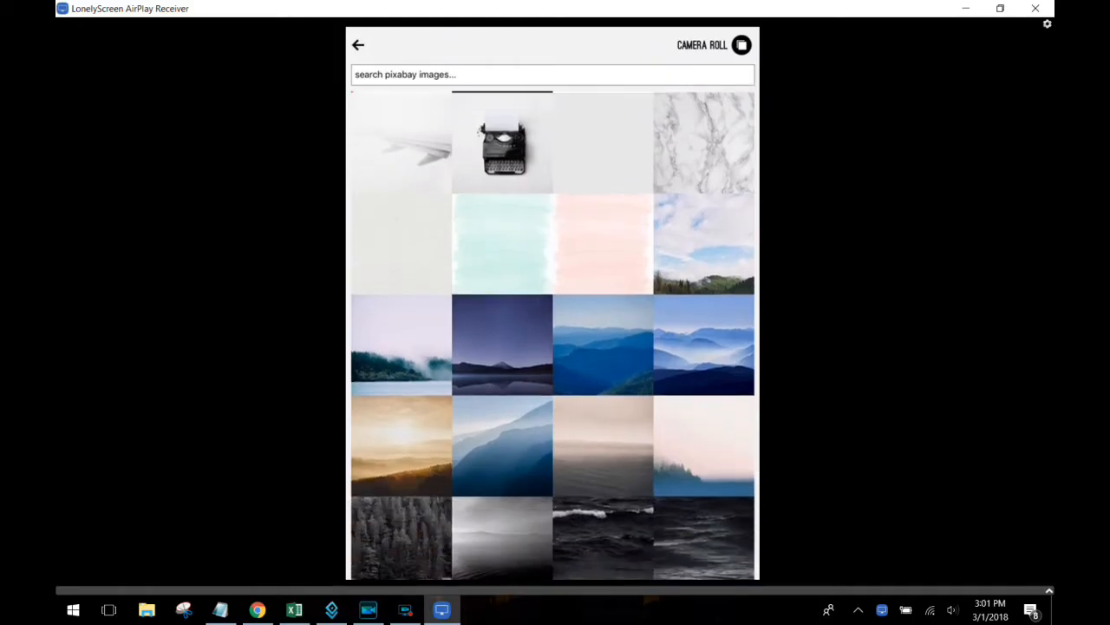
Scroll through the photos and pick the foggy bridge photo as background.
scroll("down", 3)
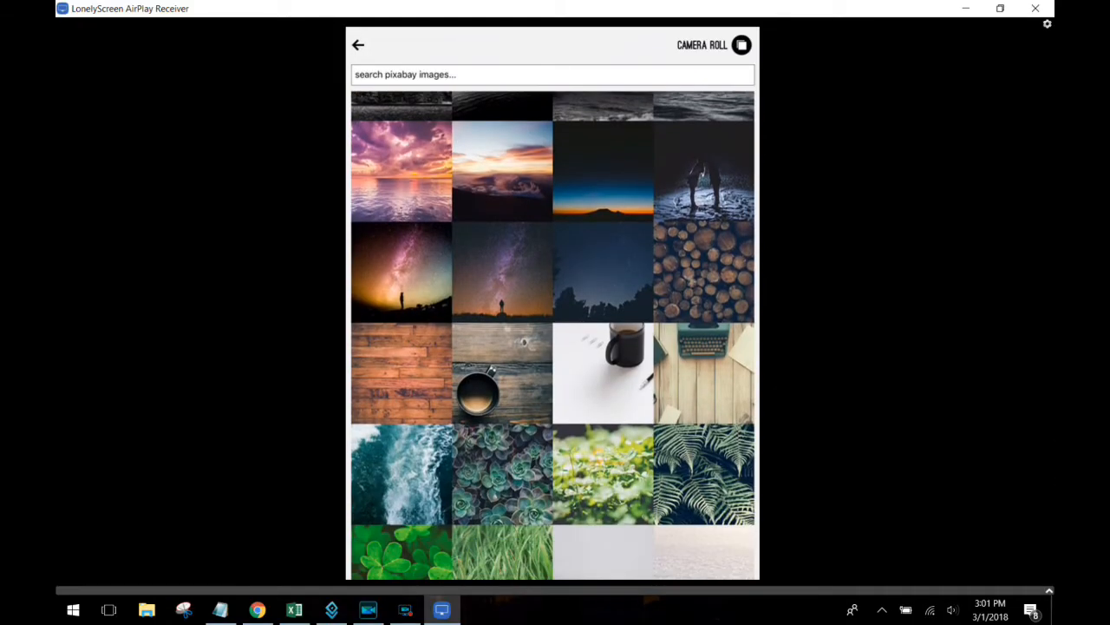
scroll("down", 3)
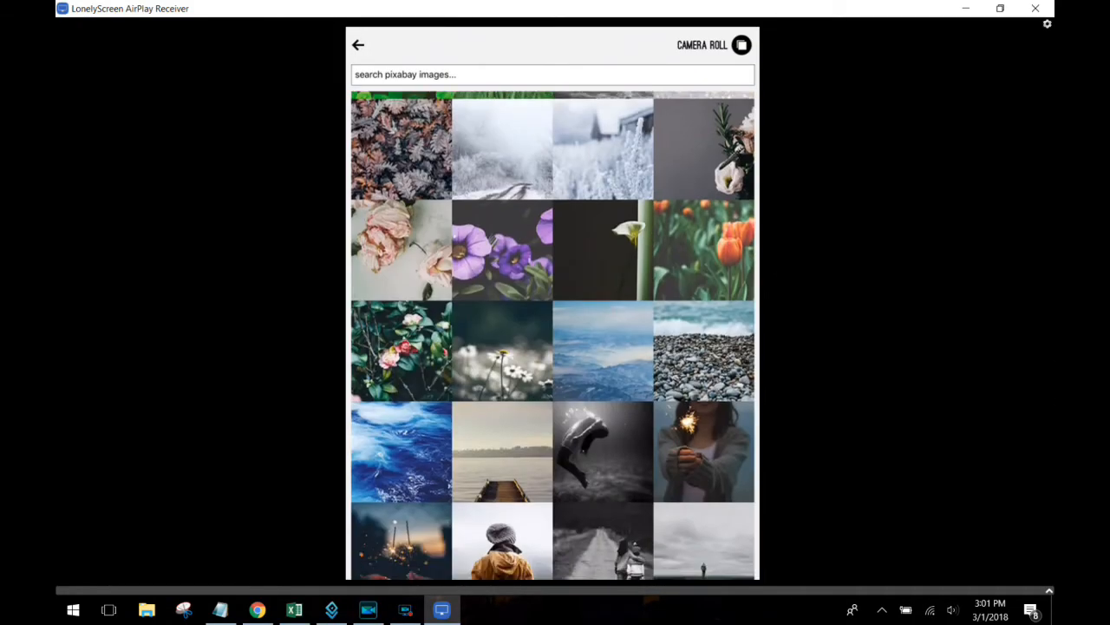
scroll("down", 3)
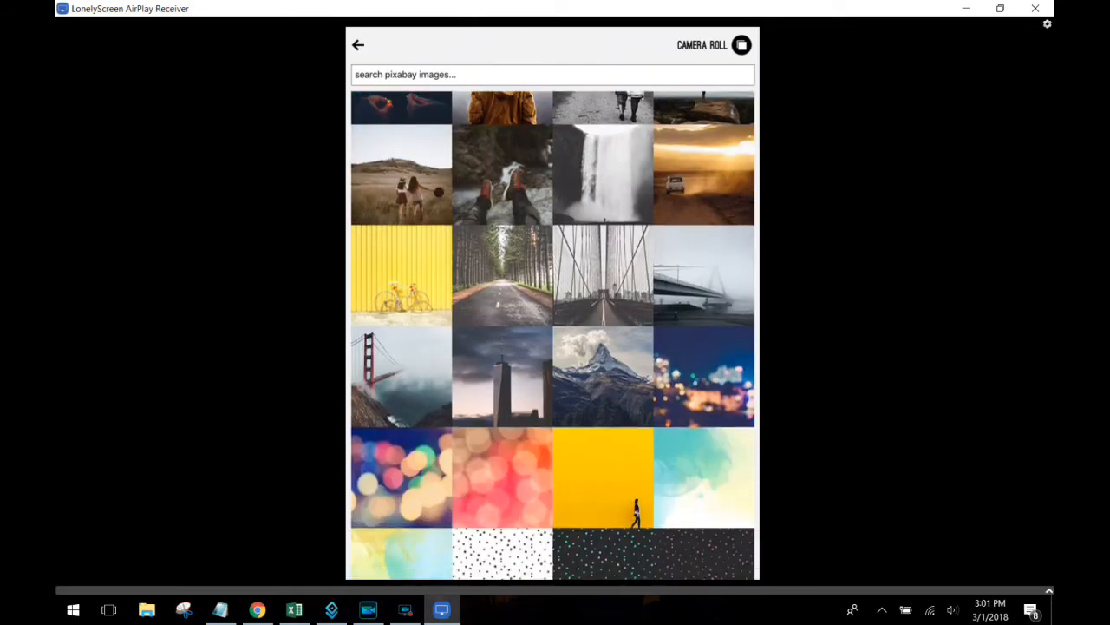
scroll("down", 3)
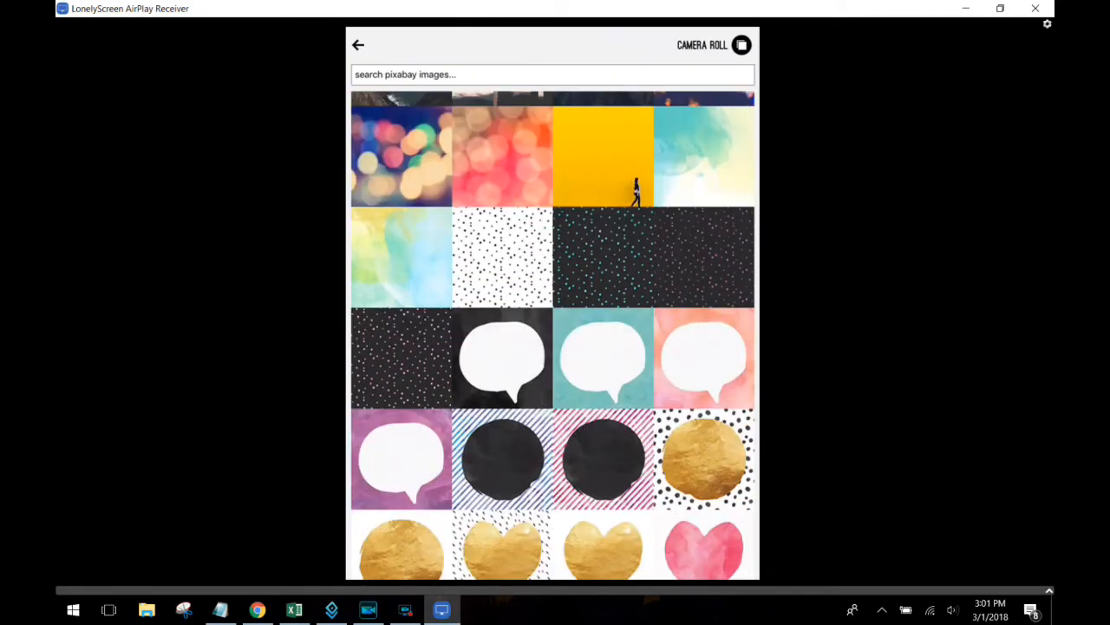
scroll("down", 3)
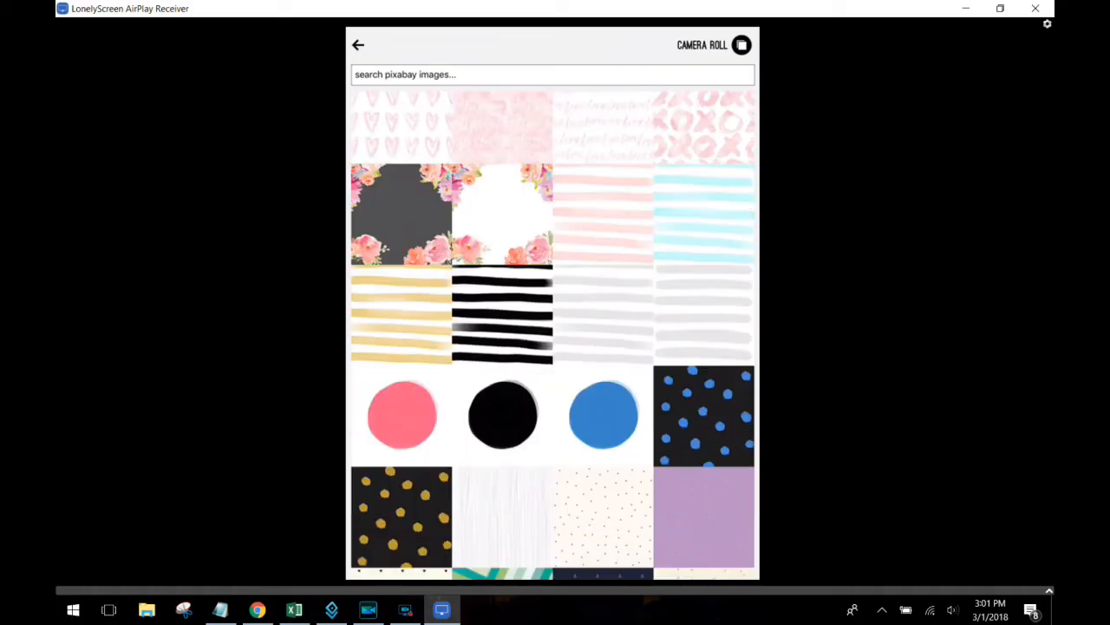
scroll("down", 3)
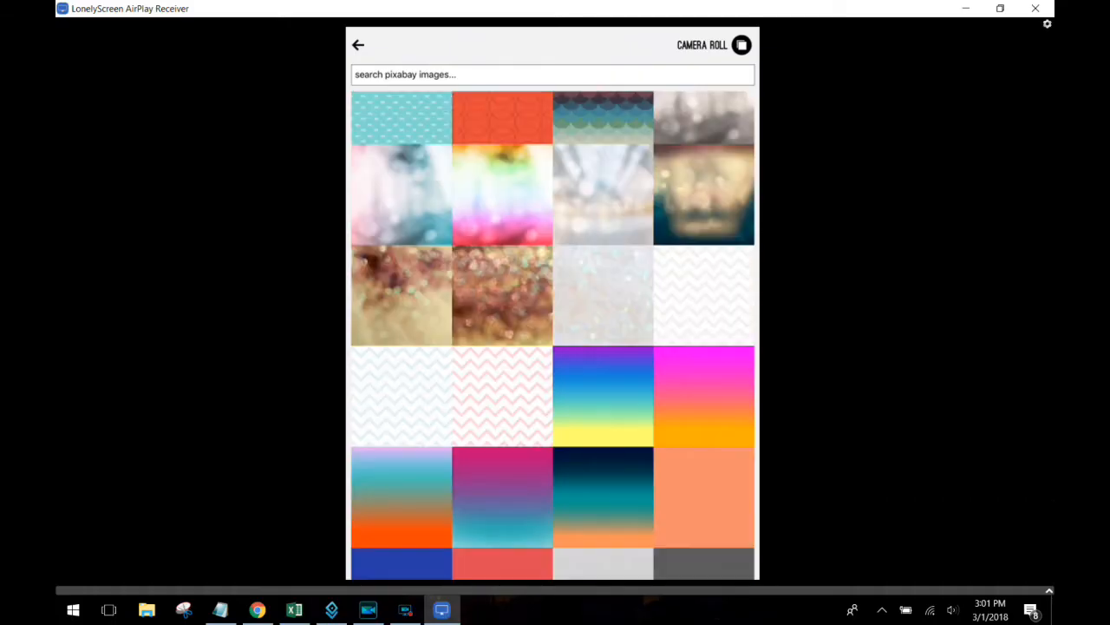
scroll("down", 3)
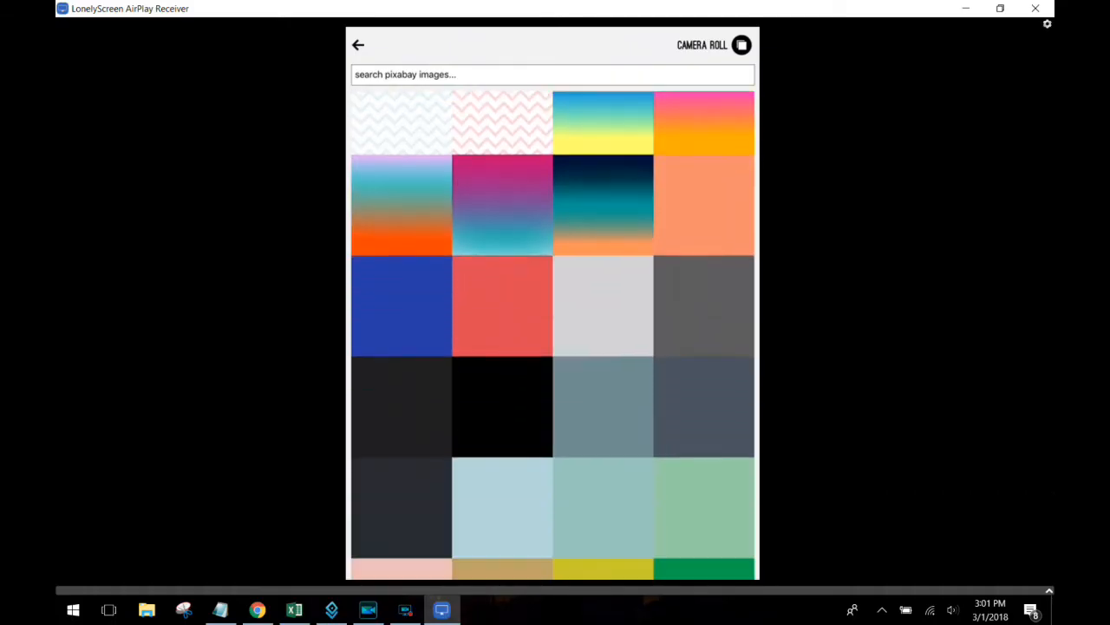
scroll("down", 3)
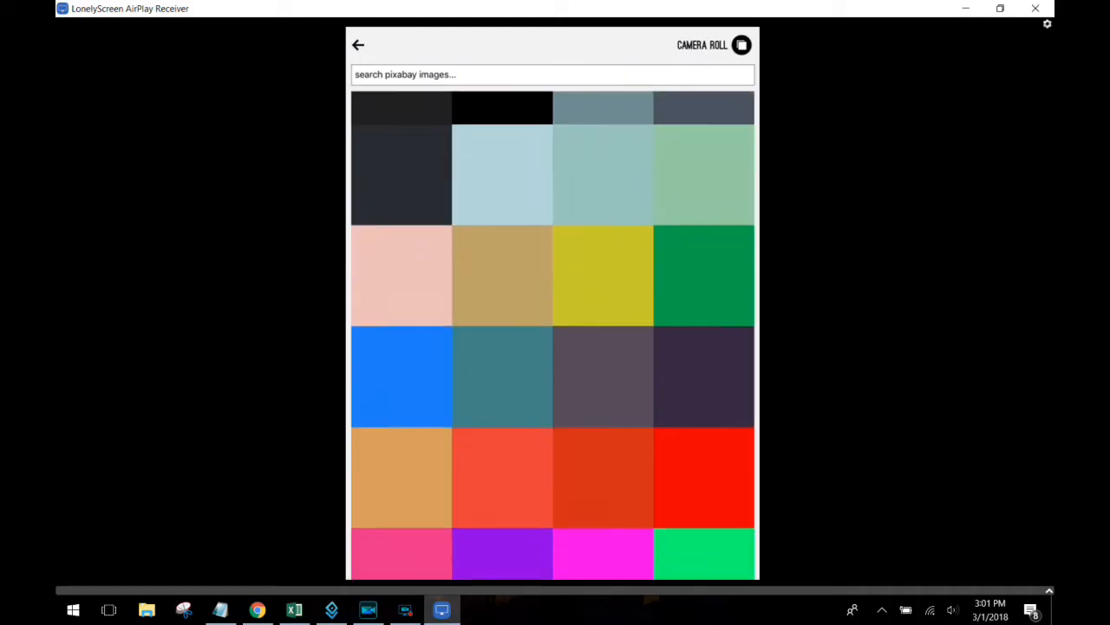
scroll("down", 3)
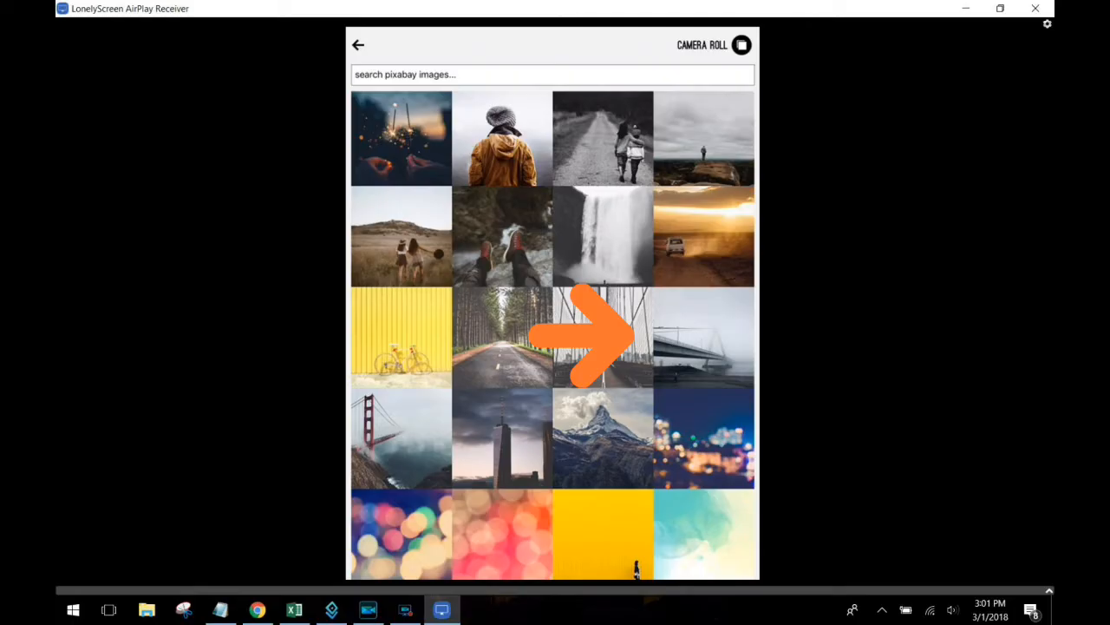
left_click(704, 336)
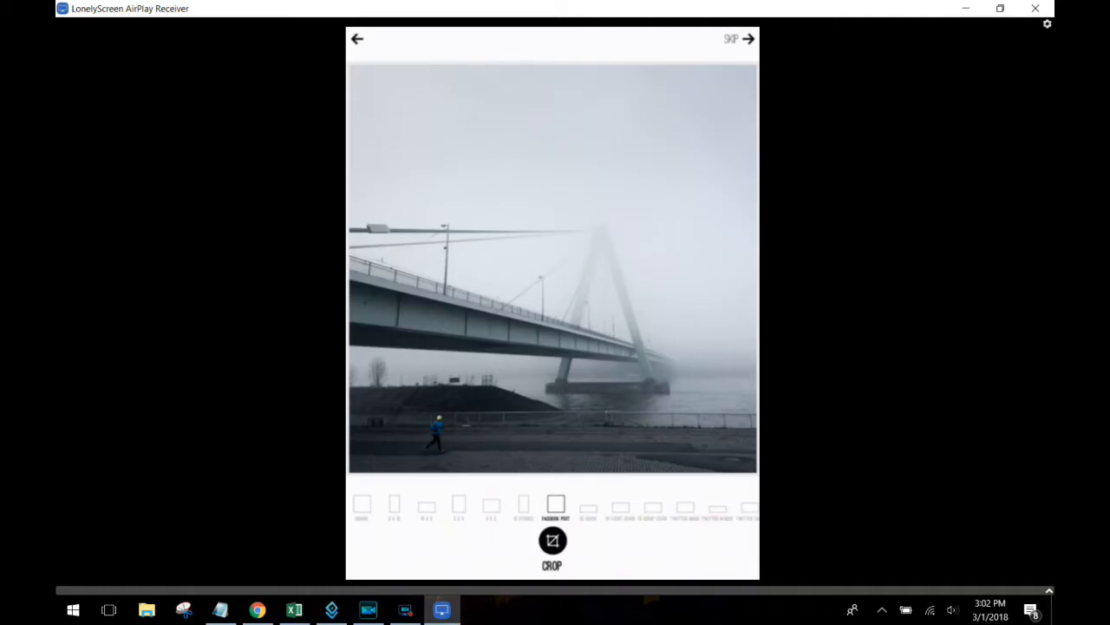
Preview banner, landscape and portrait crops, then crop to the Facebook Post shape.
left_click(620, 505)
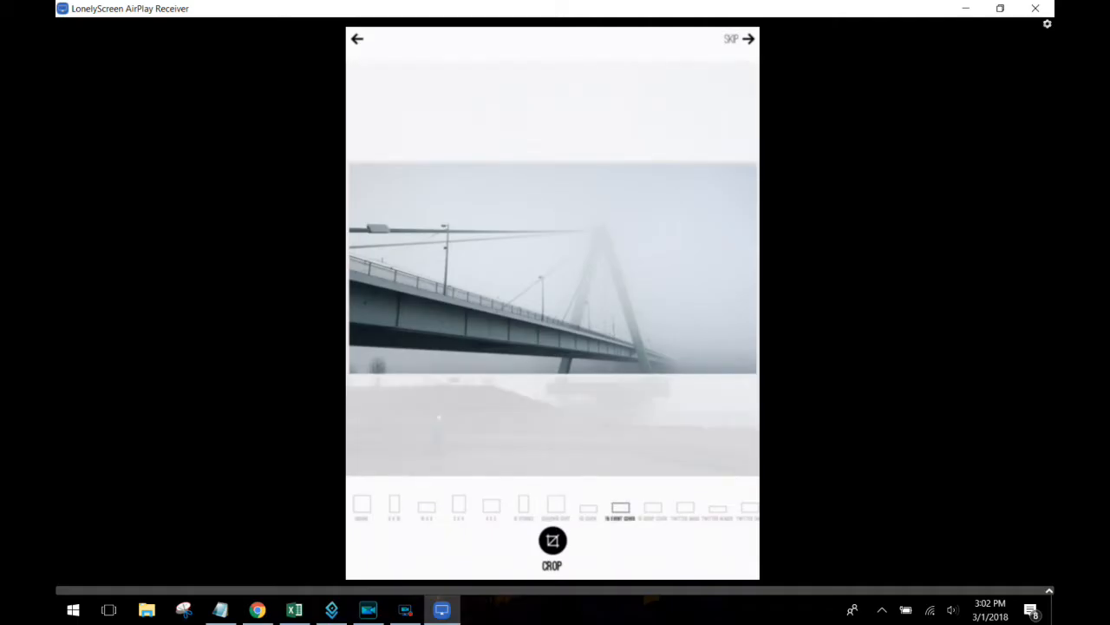
left_click(686, 506)
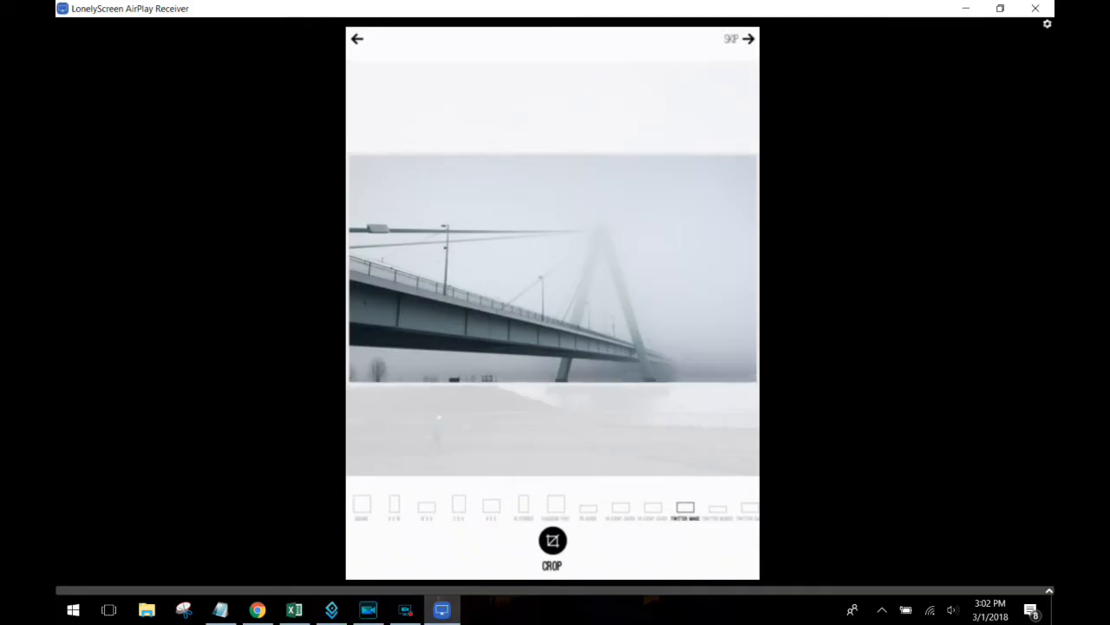
left_click(458, 507)
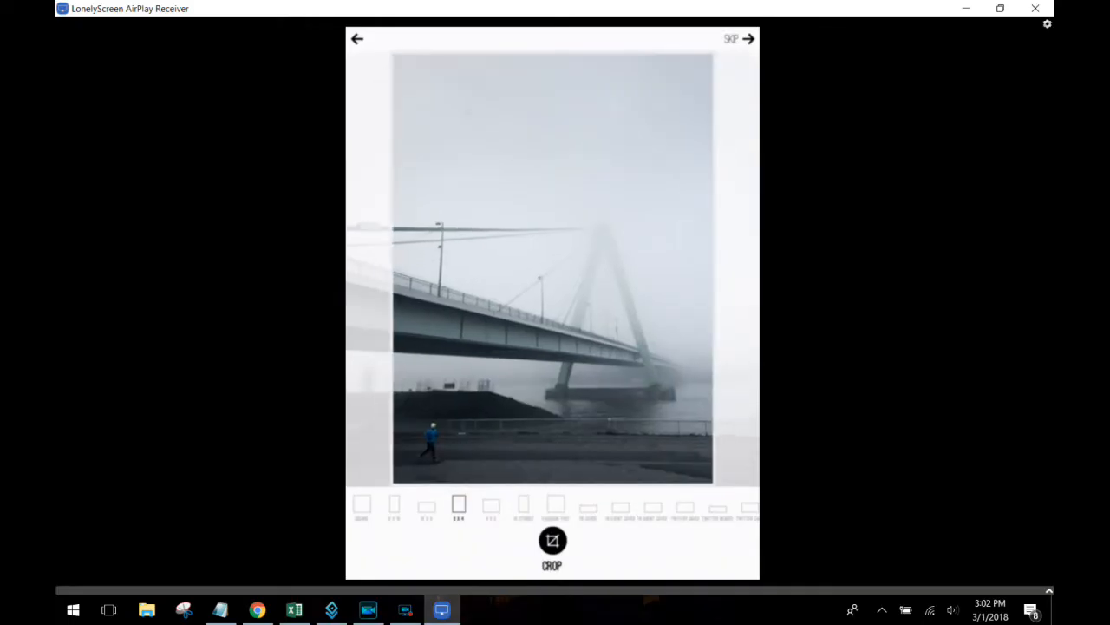
left_click(555, 508)
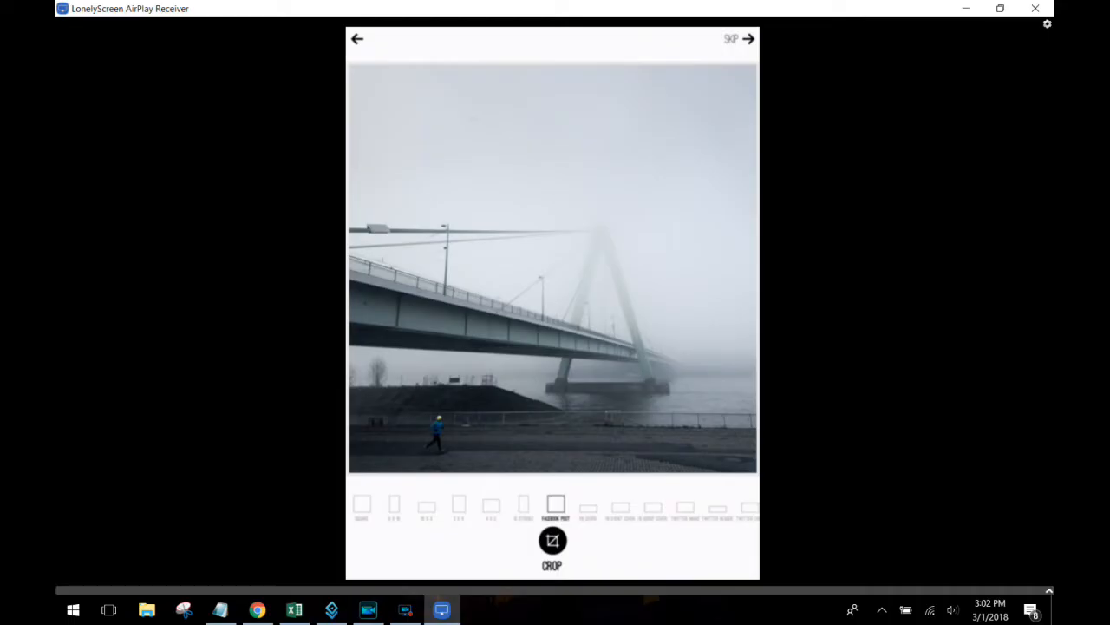
left_click(552, 540)
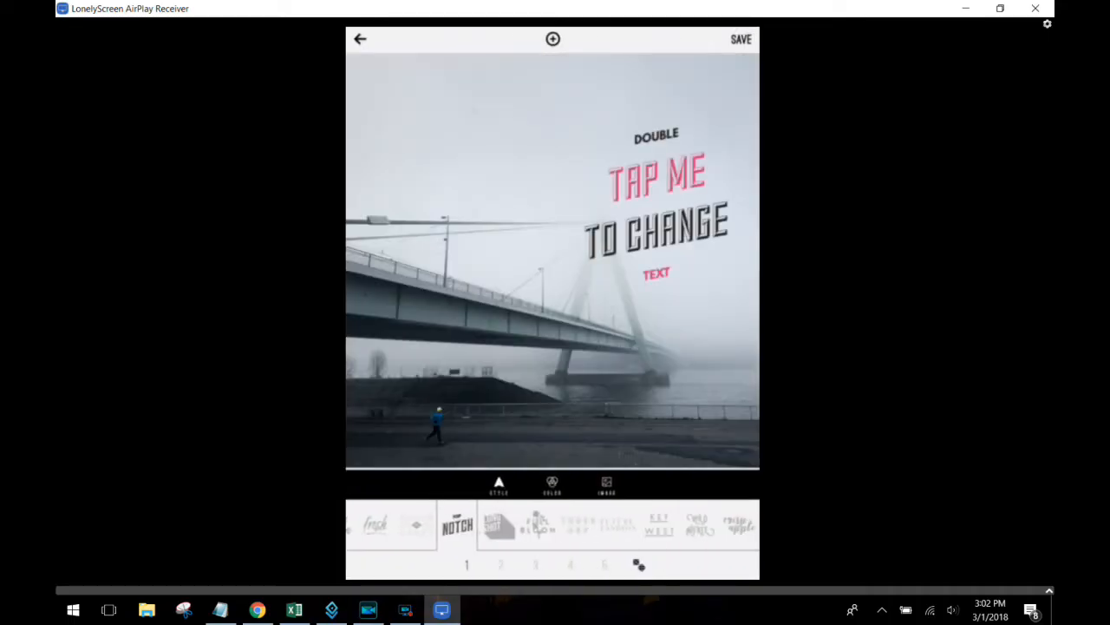
double_click(656, 199)
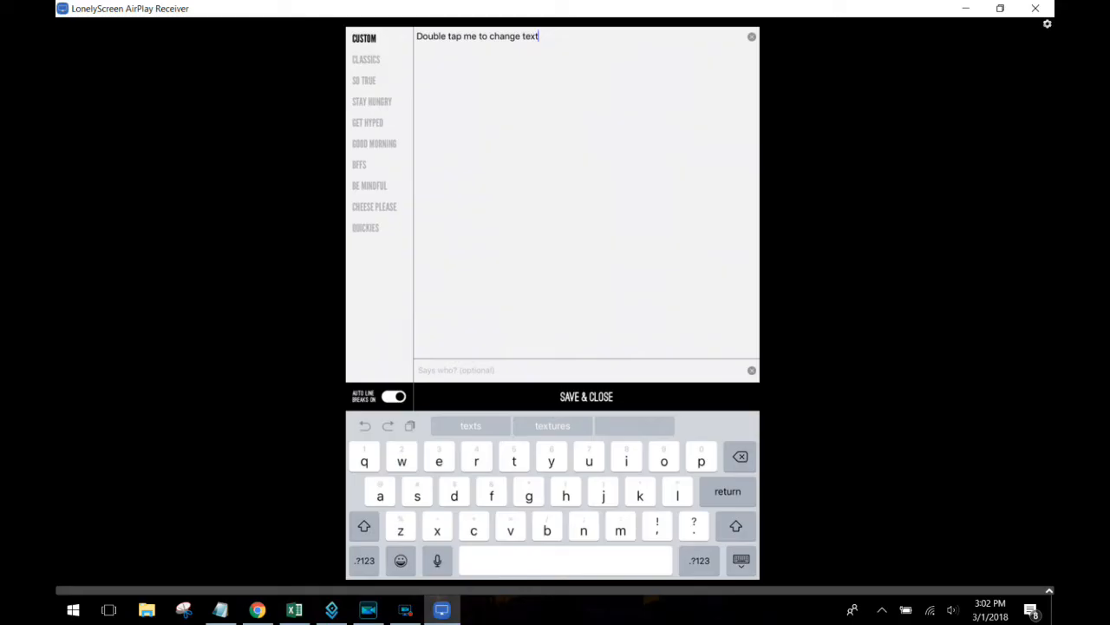
left_click(374, 143)
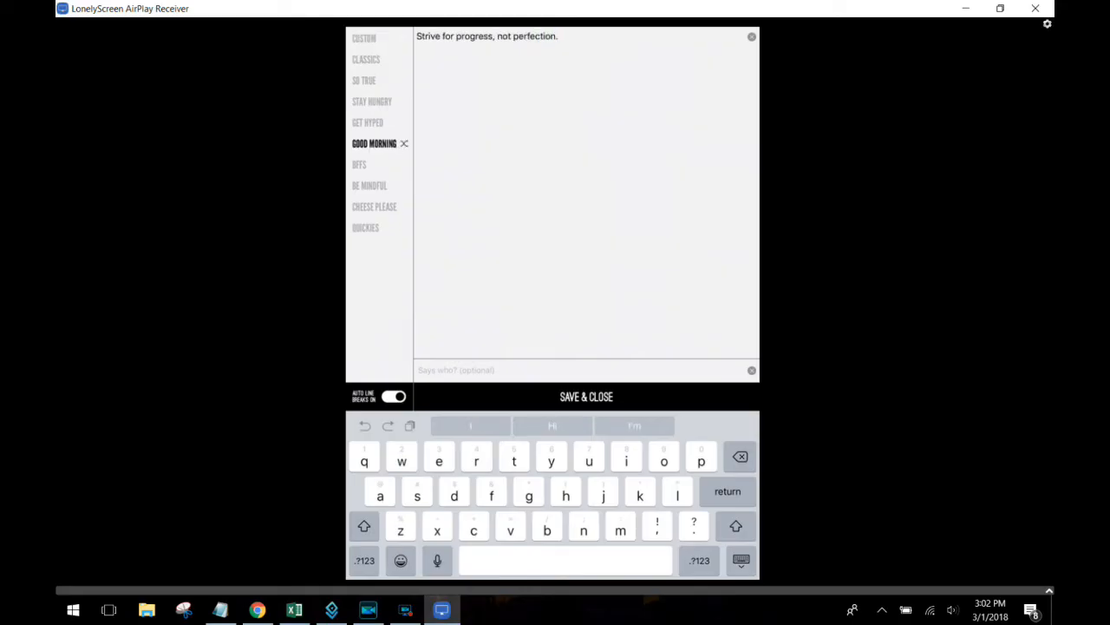
left_click(366, 59)
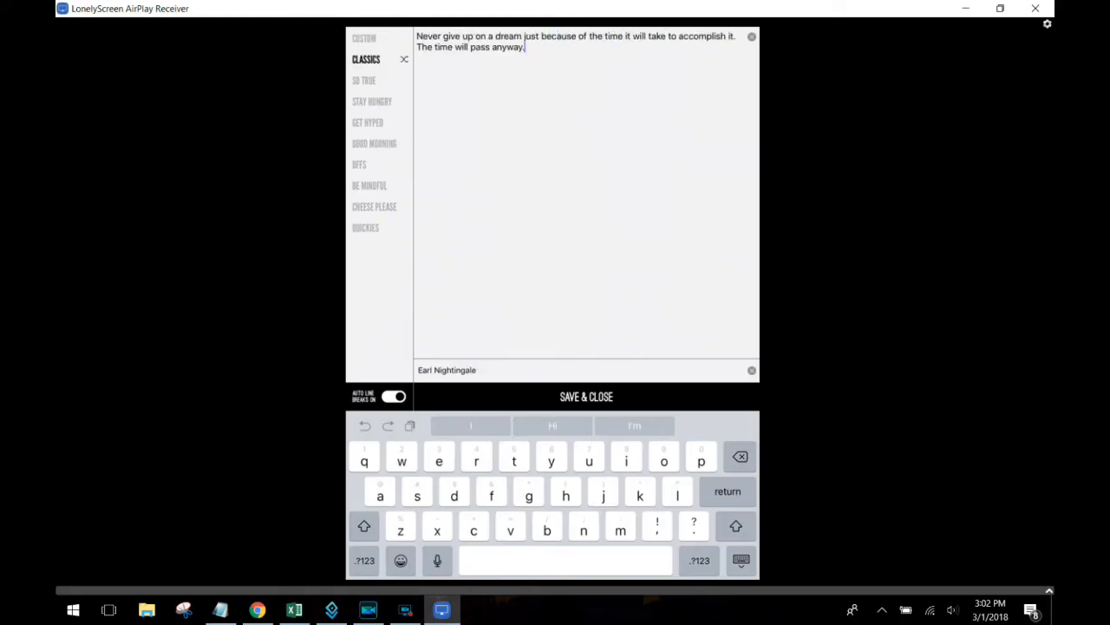
left_click(372, 101)
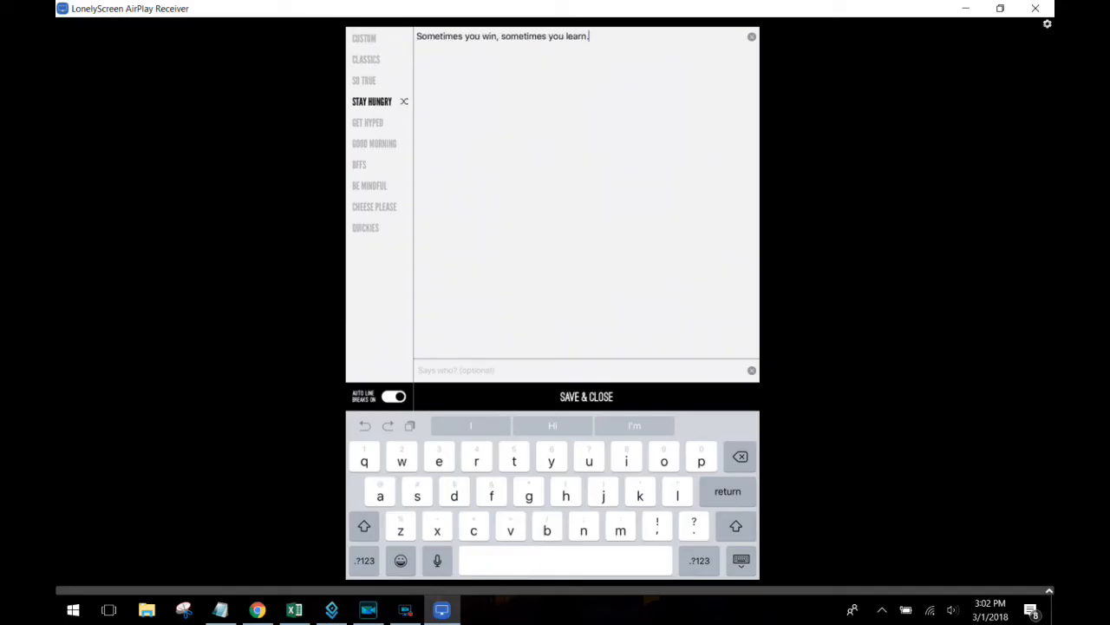
left_click(374, 143)
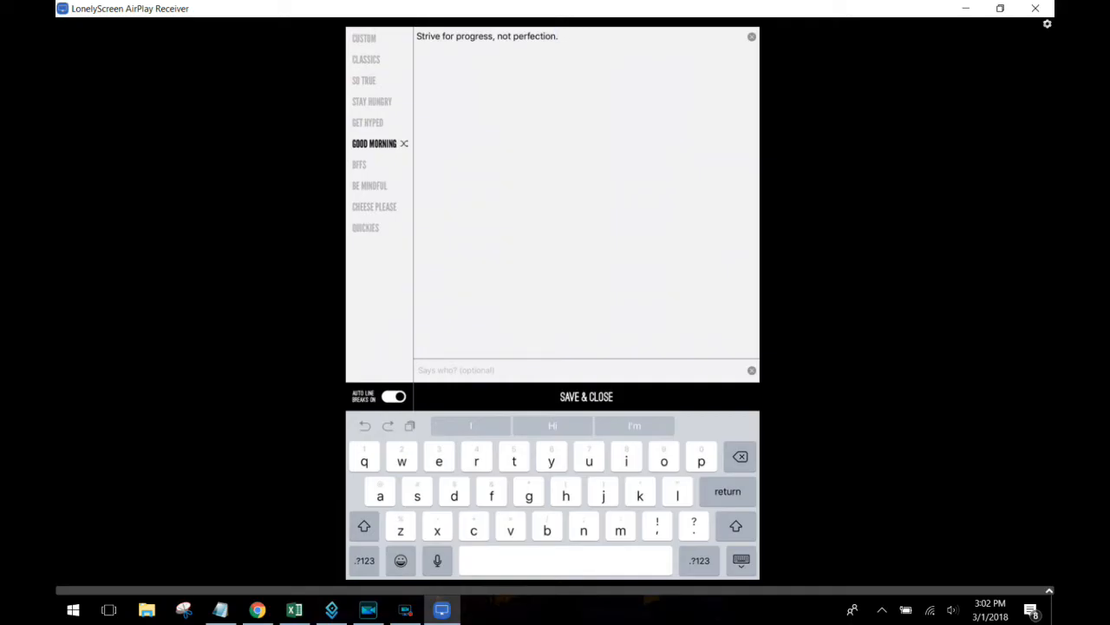
left_click(585, 396)
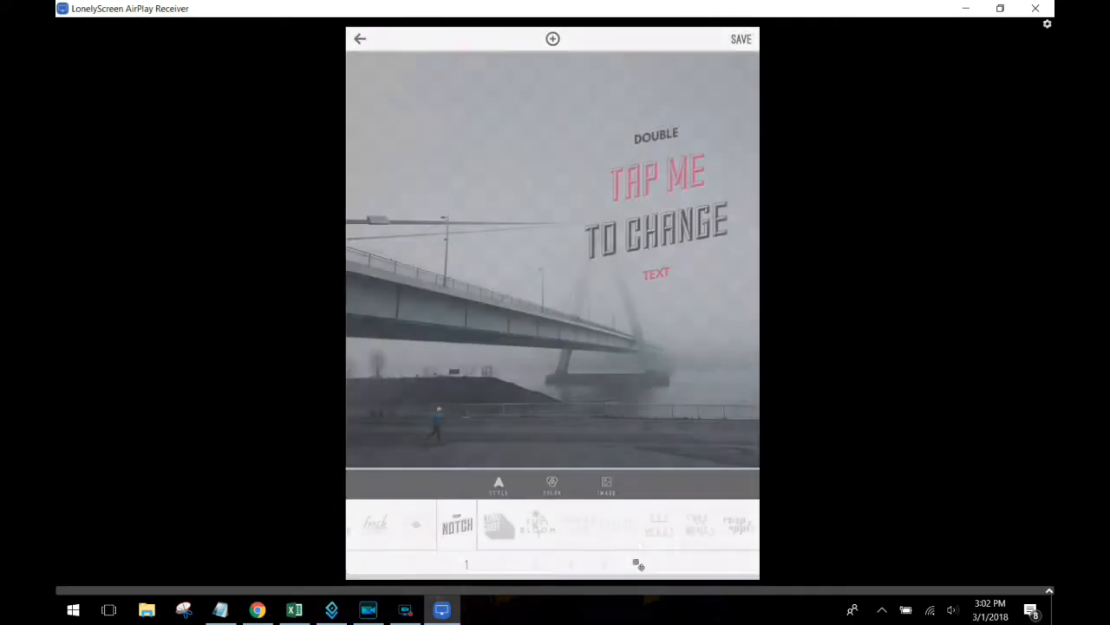
Reopen the quote and try the Fresh brush script and a sketchy dashed style.
double_click(656, 204)
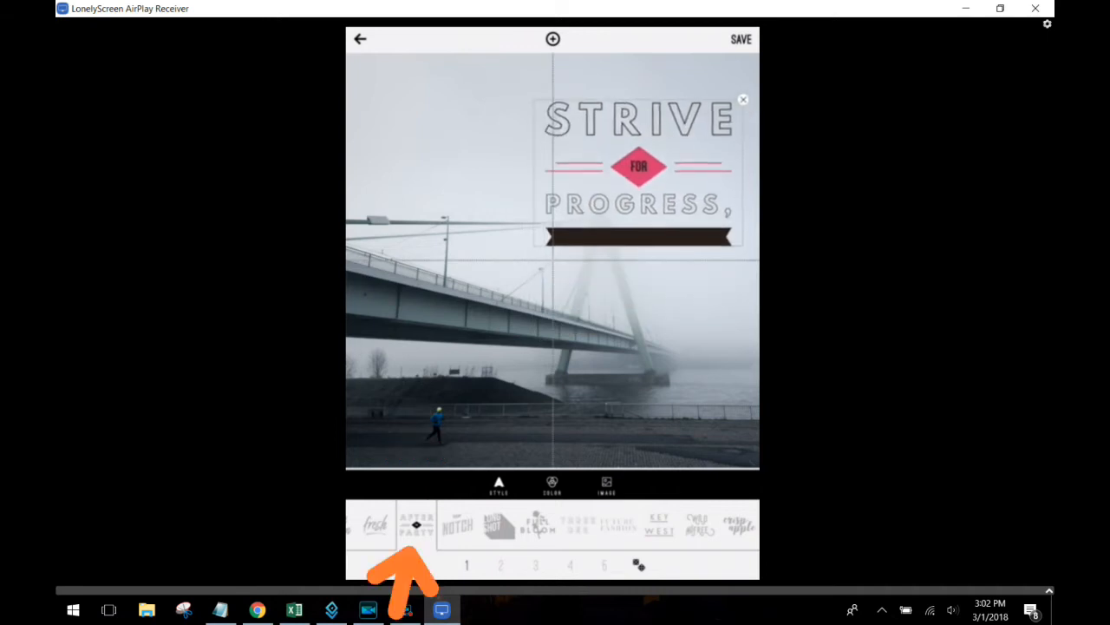
scroll("left", 3)
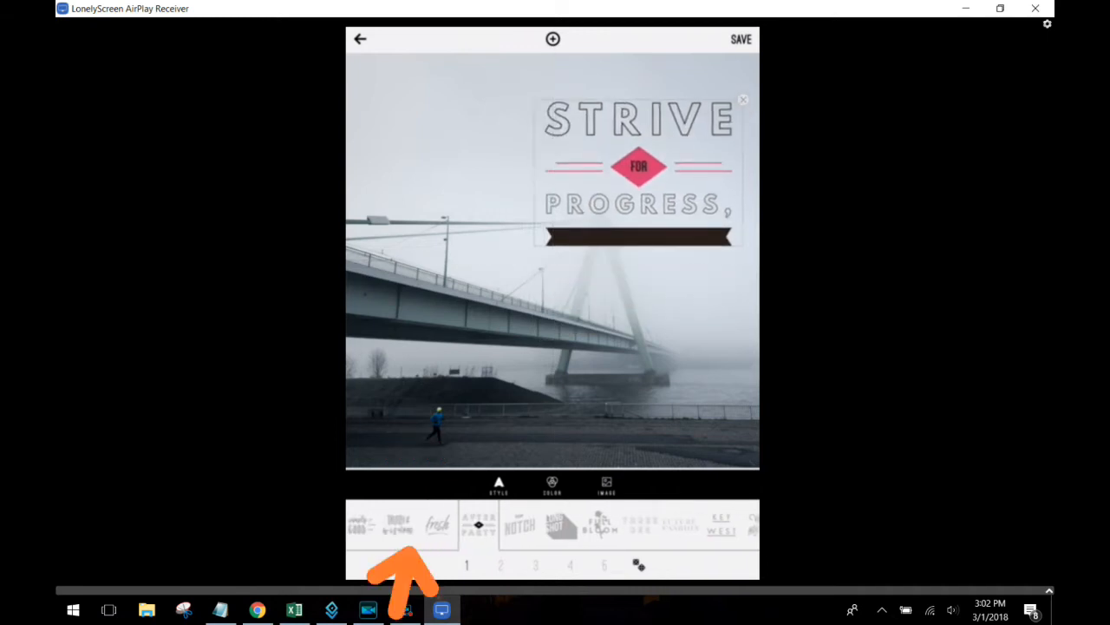
left_click(437, 524)
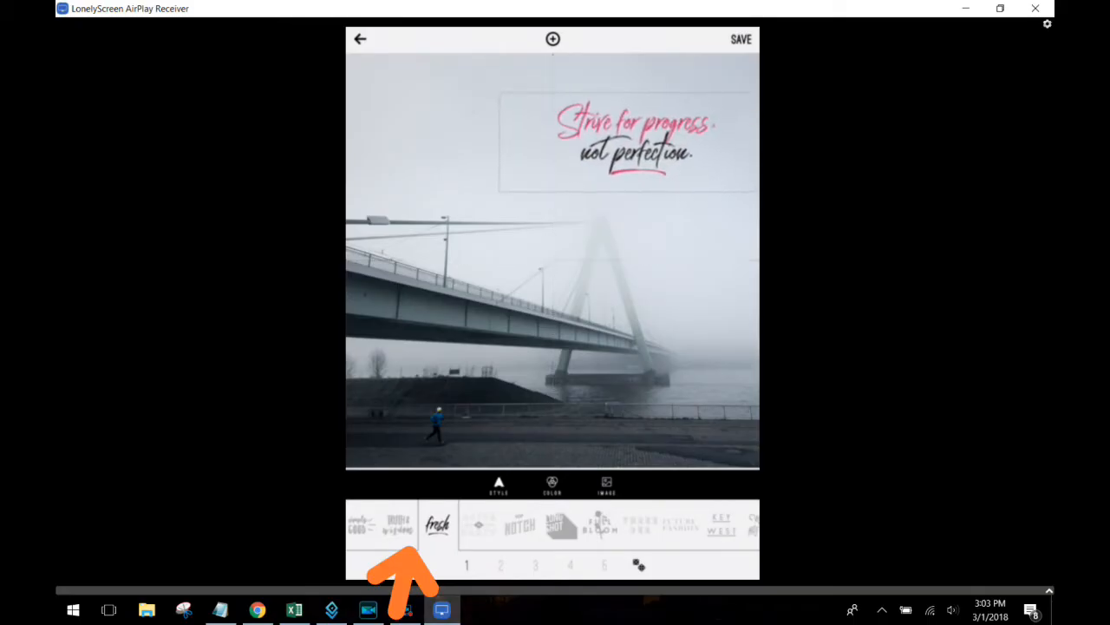
left_click(397, 525)
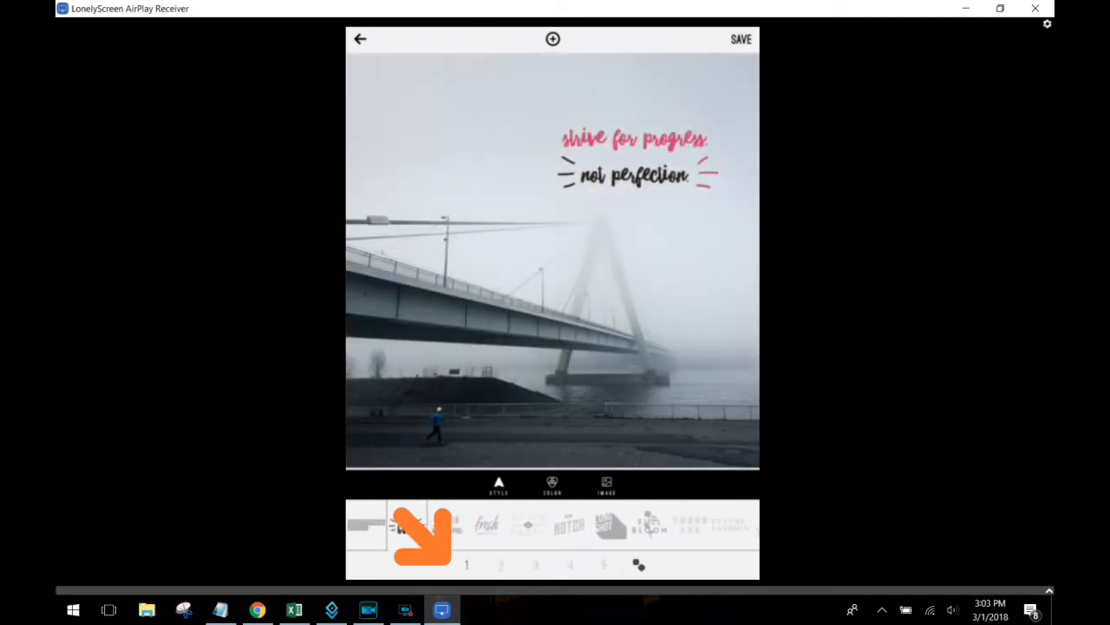
Cycle through layouts 1–5 and try the Barber Shop script style with arched words.
left_click(500, 565)
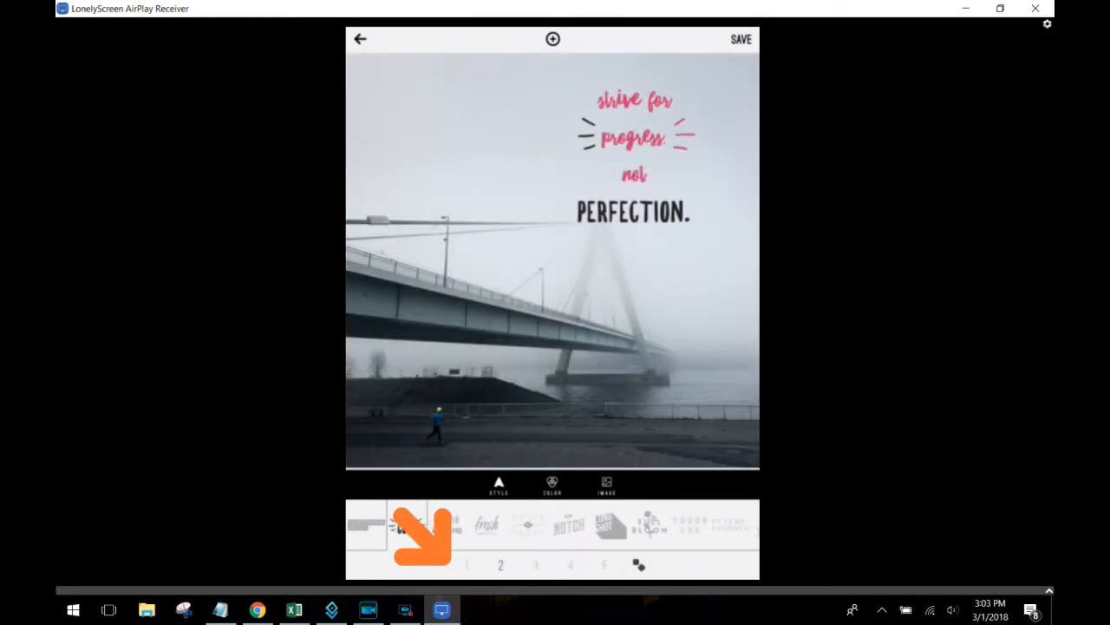
left_click(536, 565)
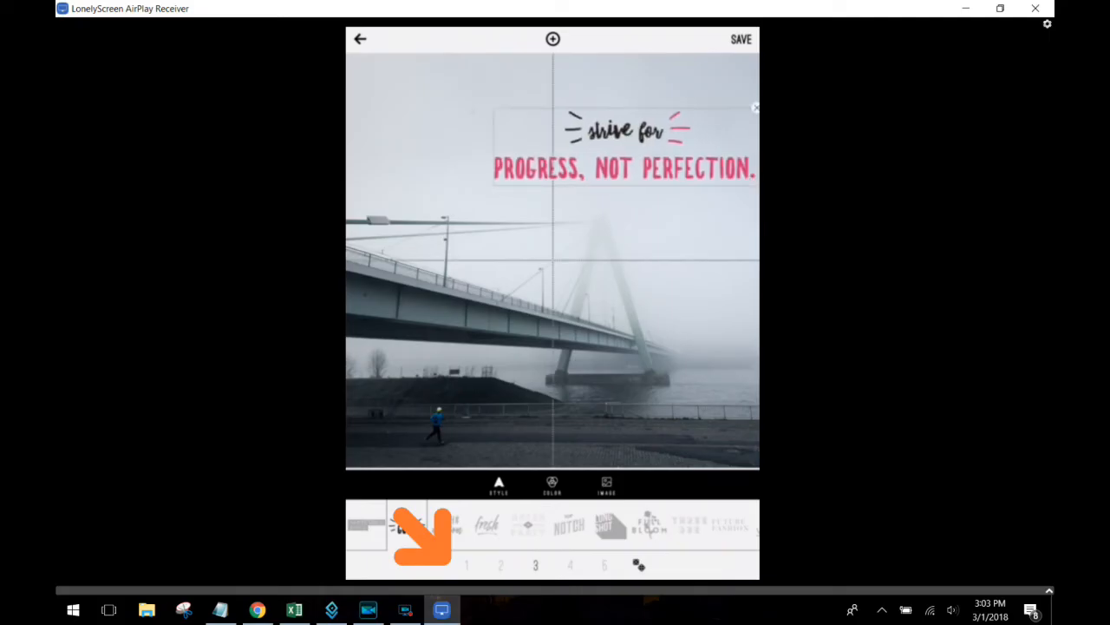
left_click(570, 565)
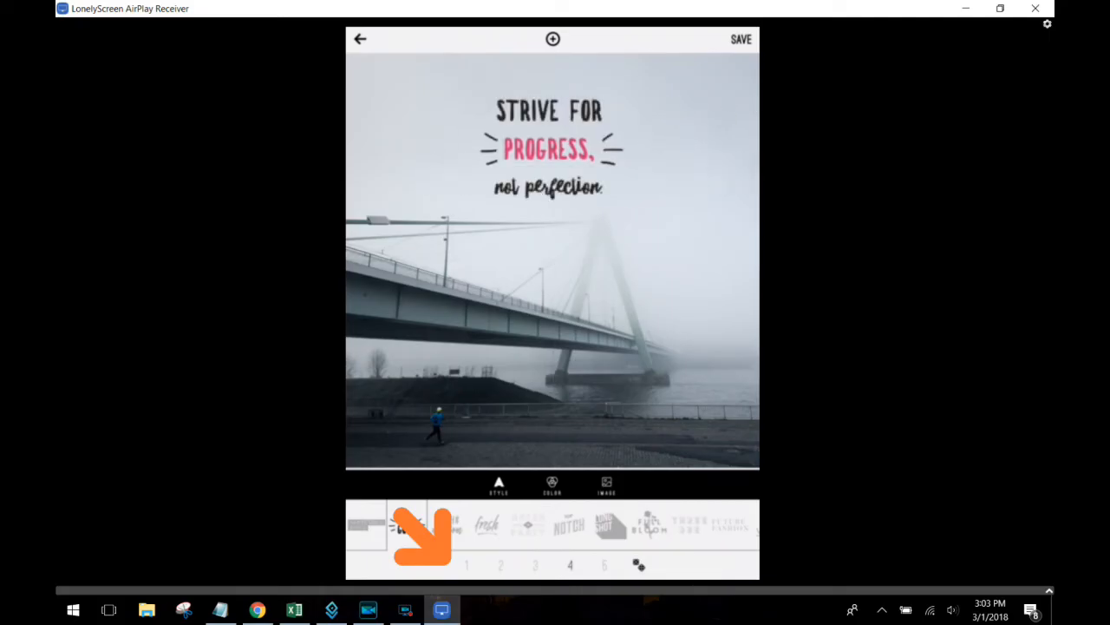
left_click(605, 565)
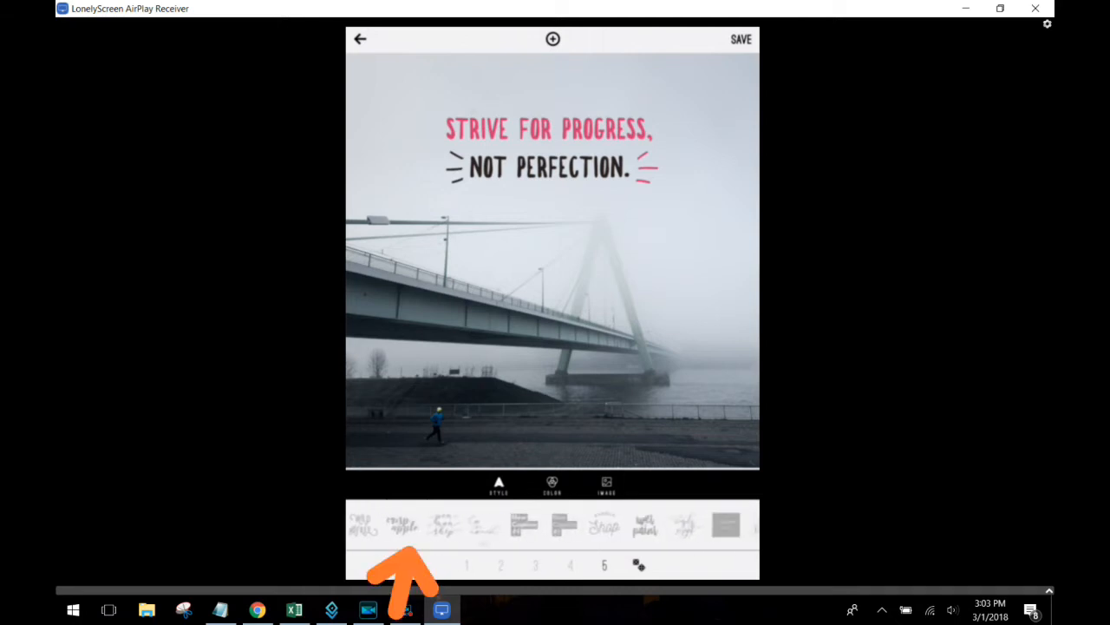
left_click(604, 523)
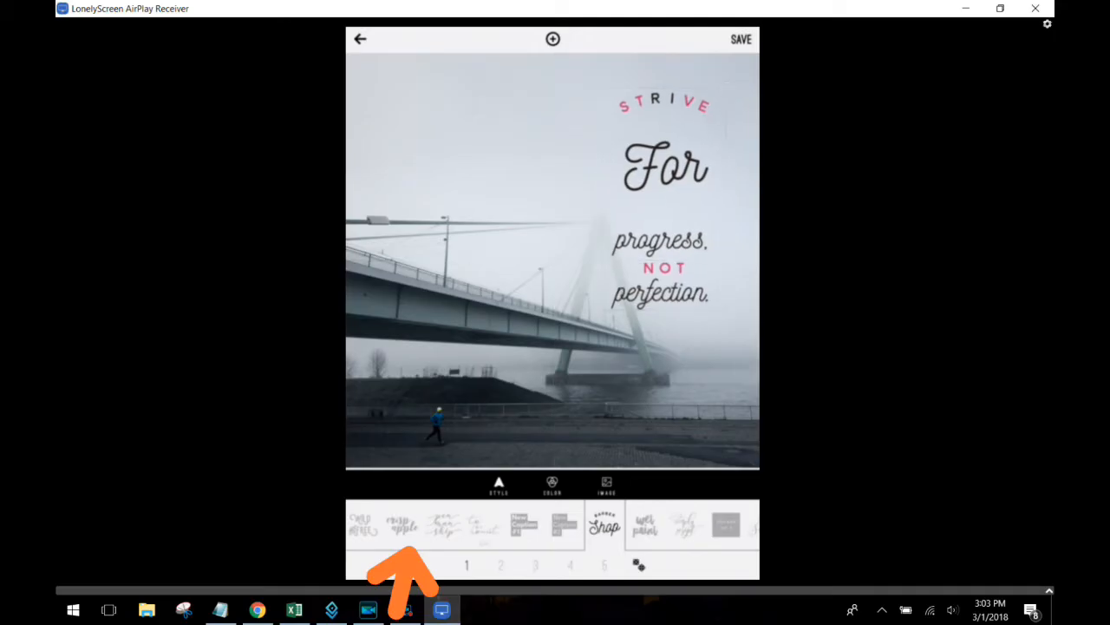
left_click(536, 564)
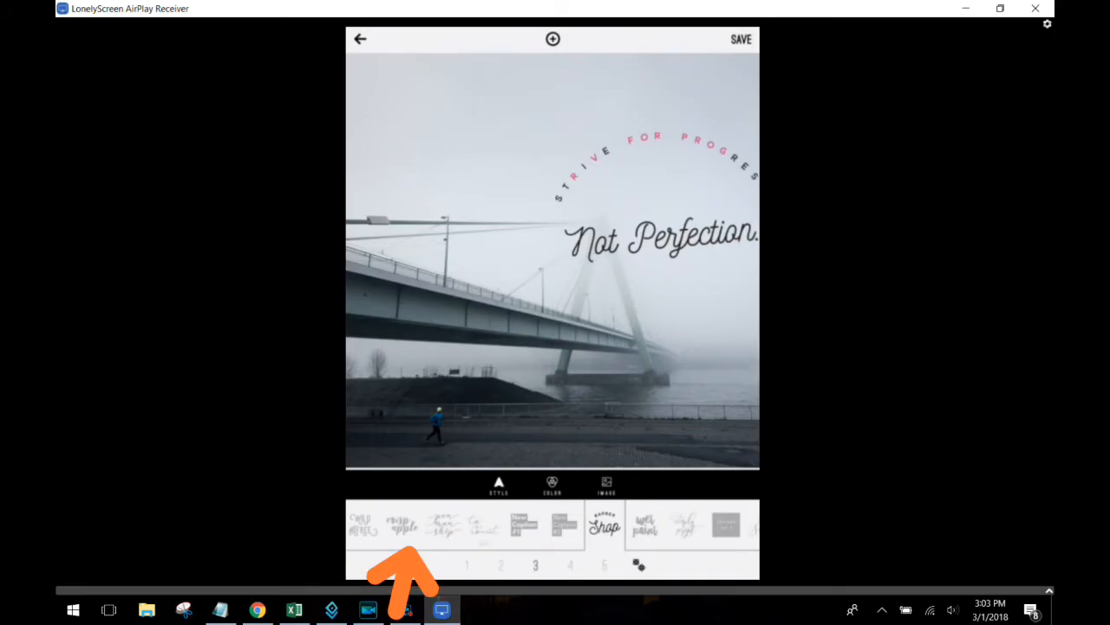
left_click(604, 565)
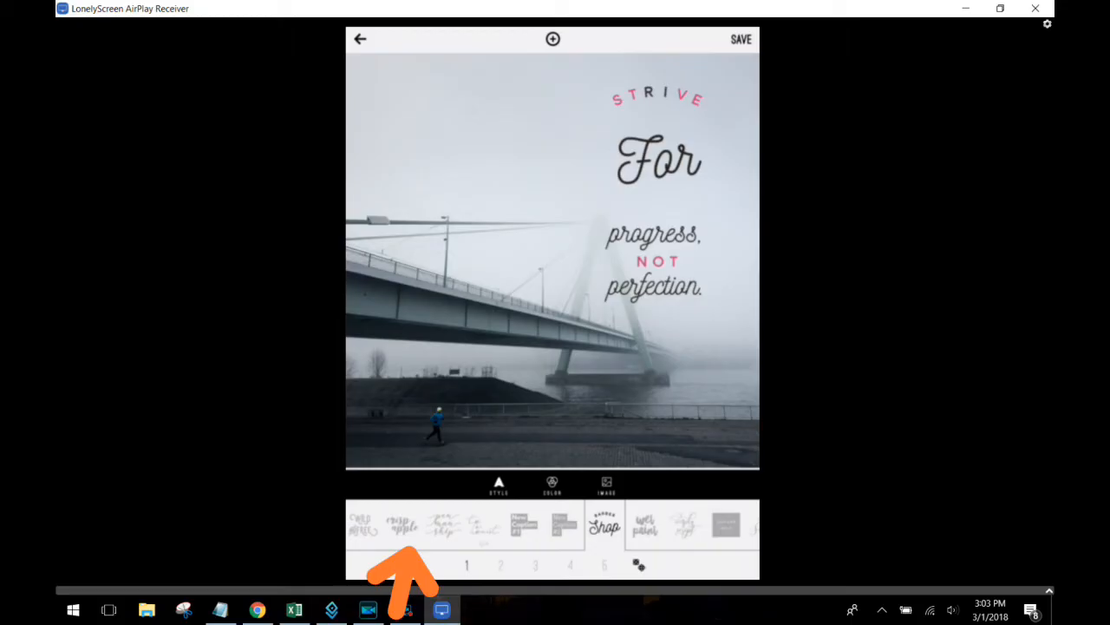
Apply Frisco Disco layout 4 in outlined capitals, then save and start a new design.
scroll("left", 3)
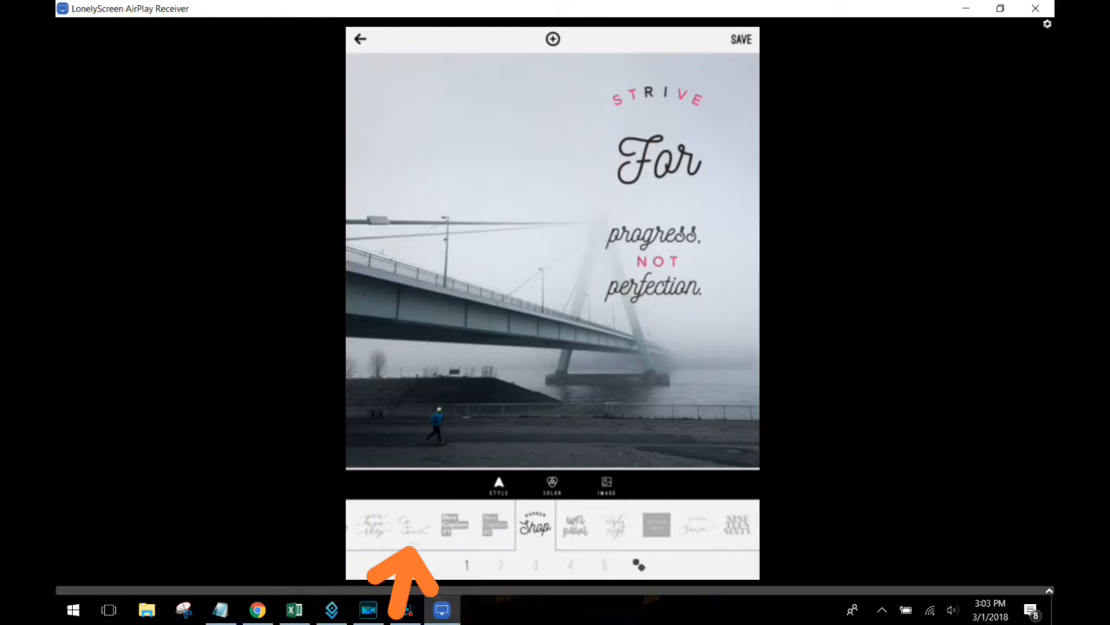
scroll("left", 3)
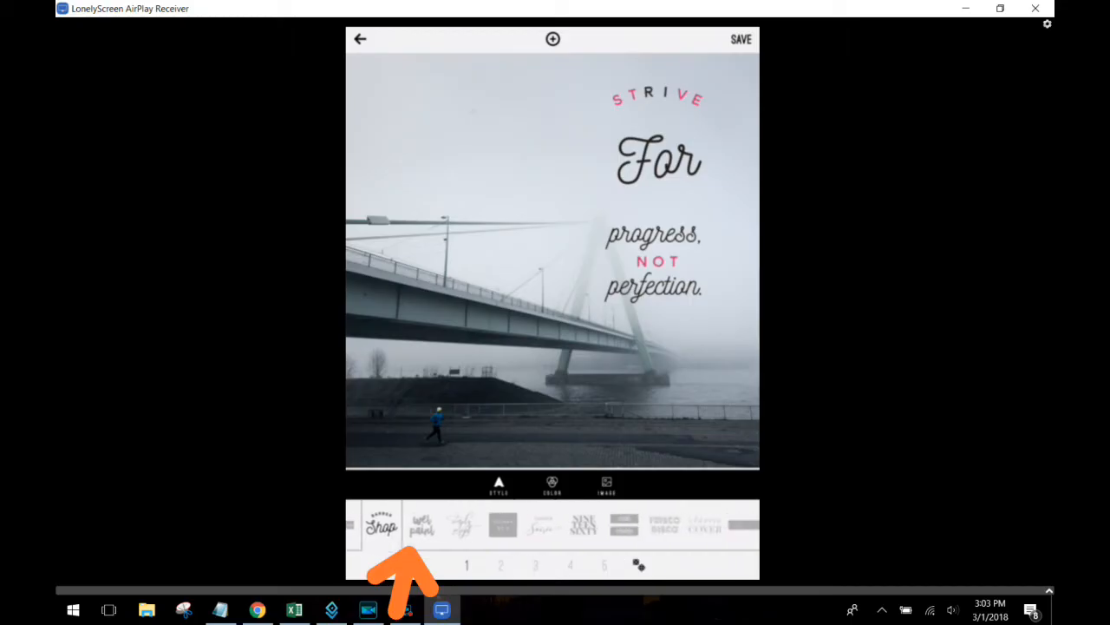
left_click(663, 525)
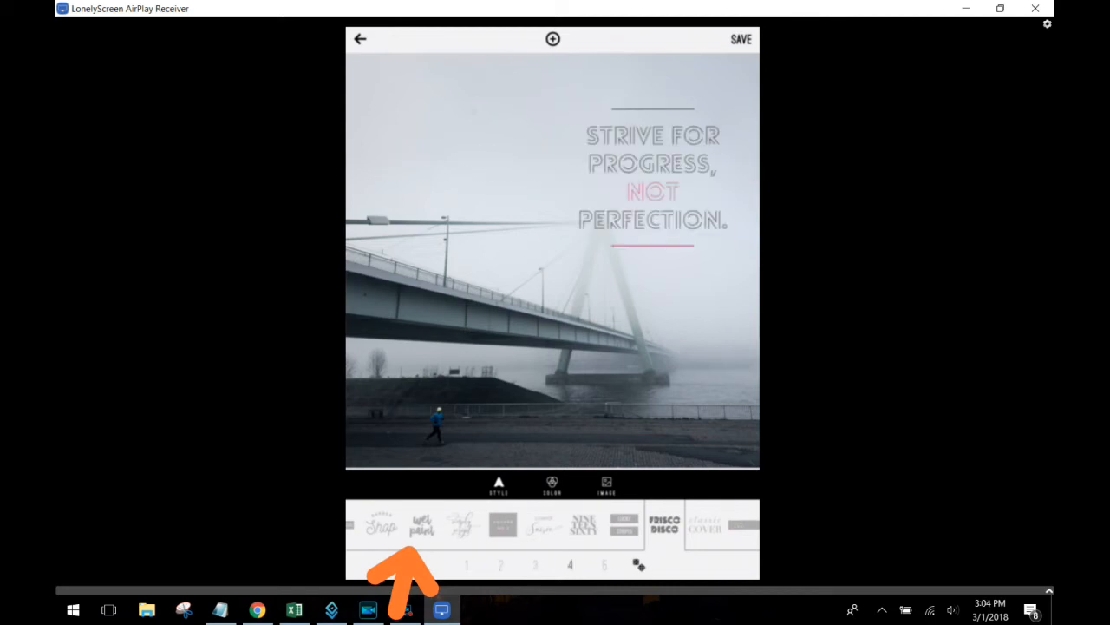
left_click(652, 178)
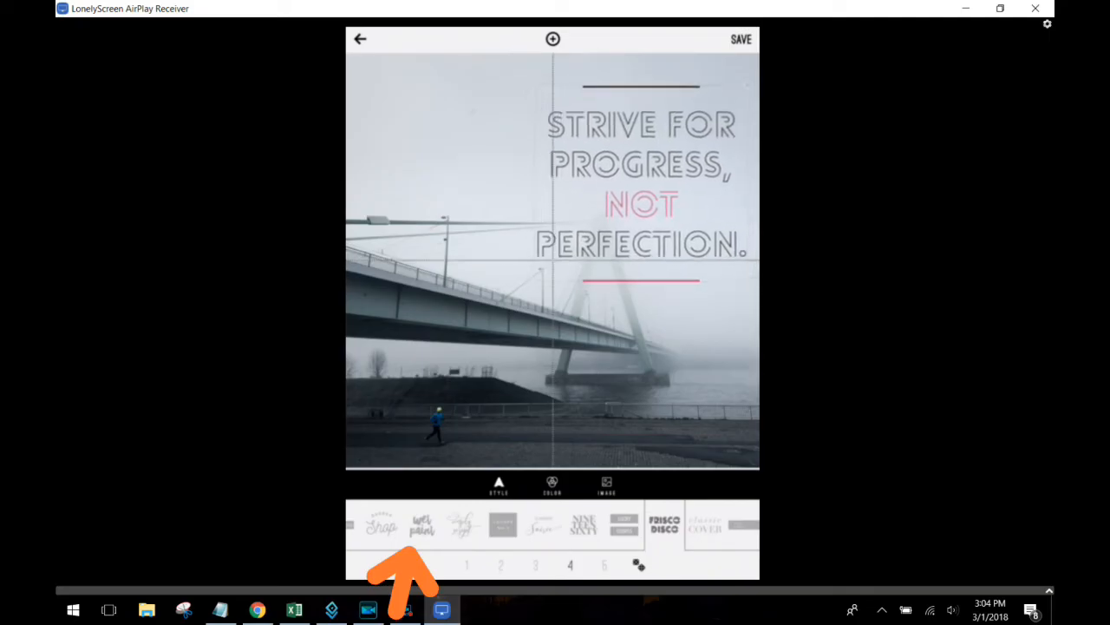
left_click(604, 565)
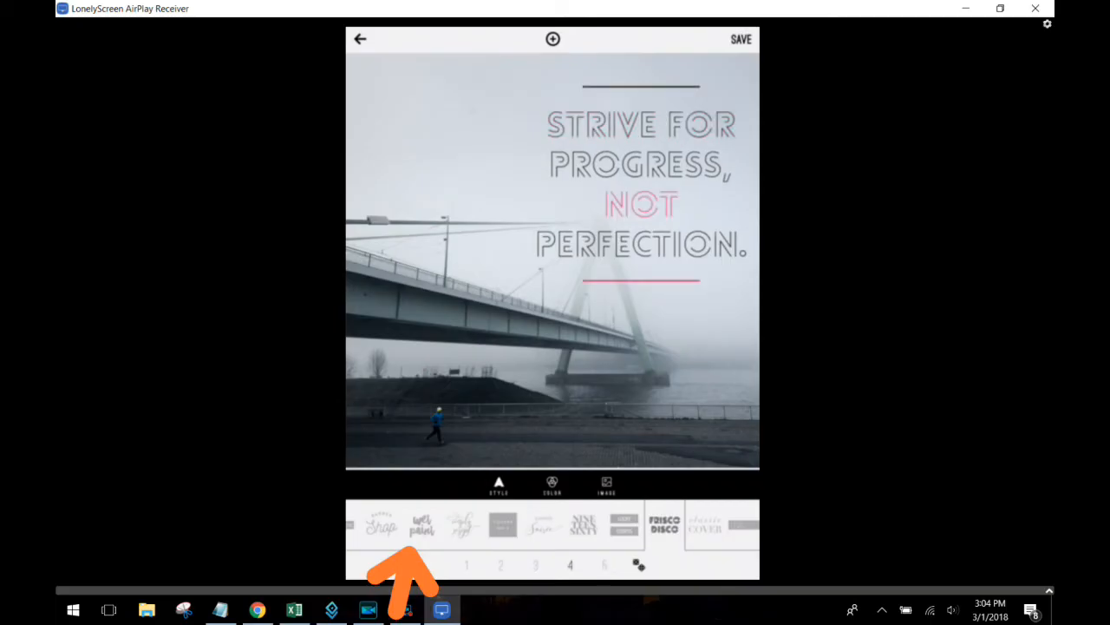
mouse_move(711, 95)
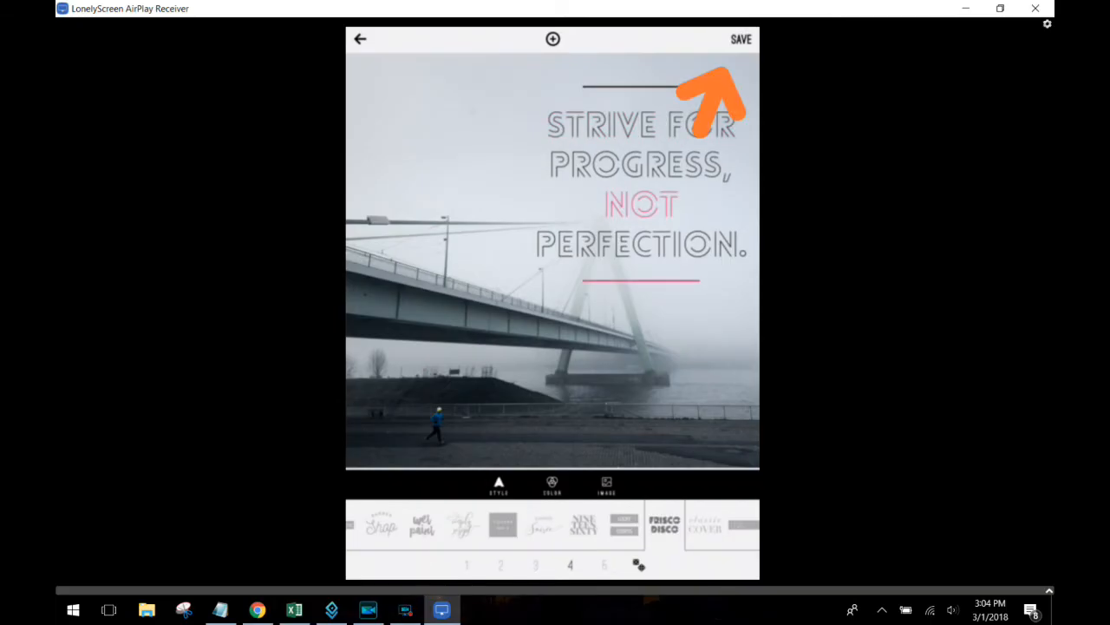
left_click(741, 39)
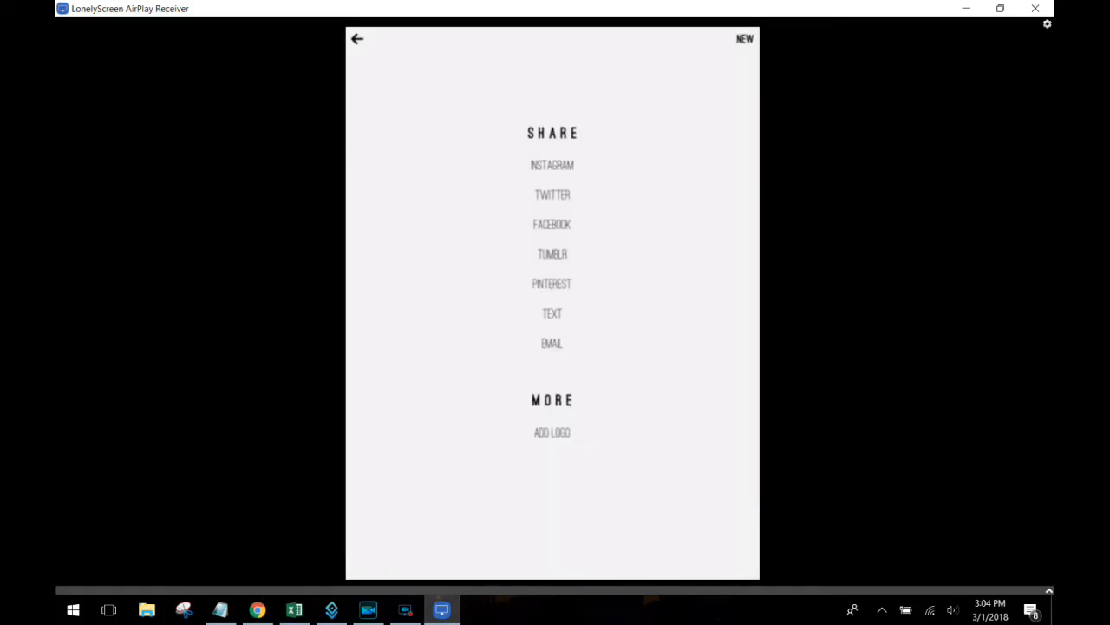
left_click(357, 39)
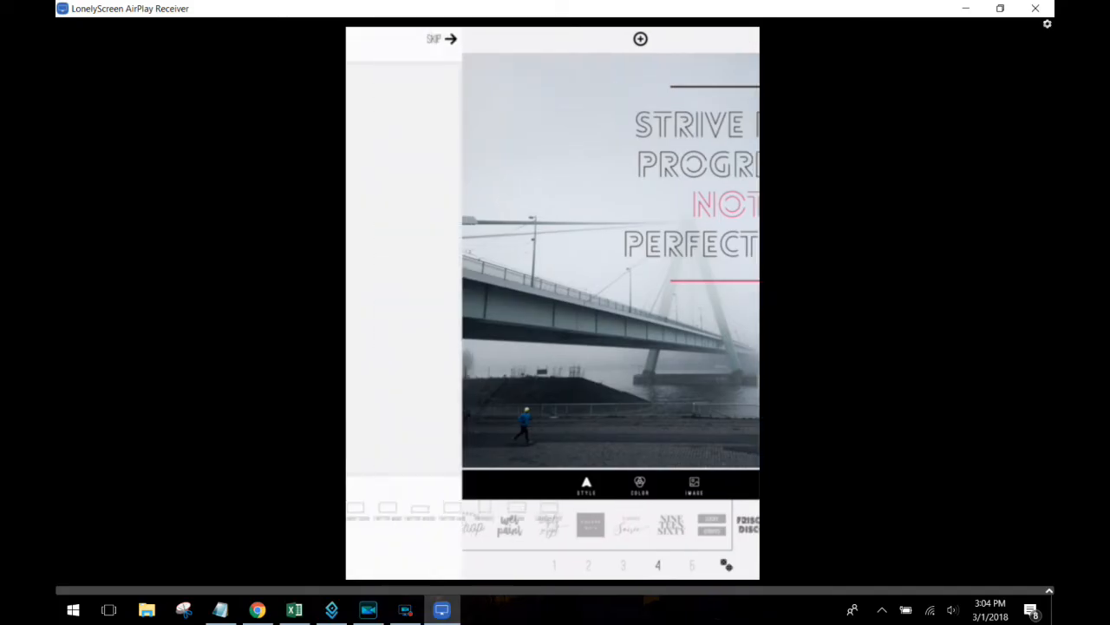
Search Pixabay photos for 'Listening'.
left_click(694, 485)
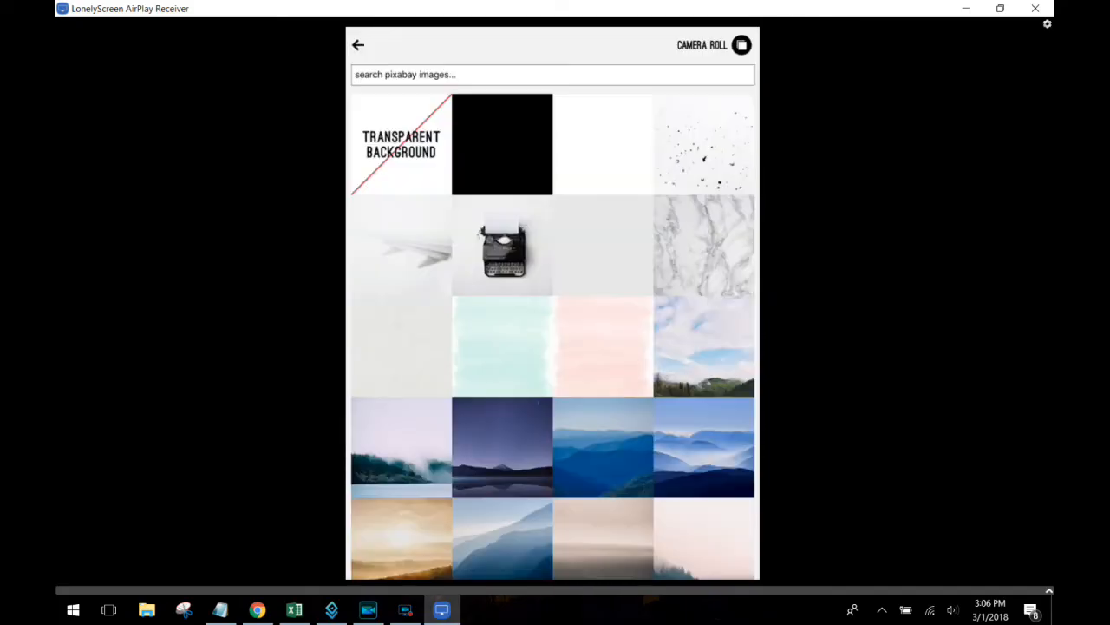
left_click(552, 74)
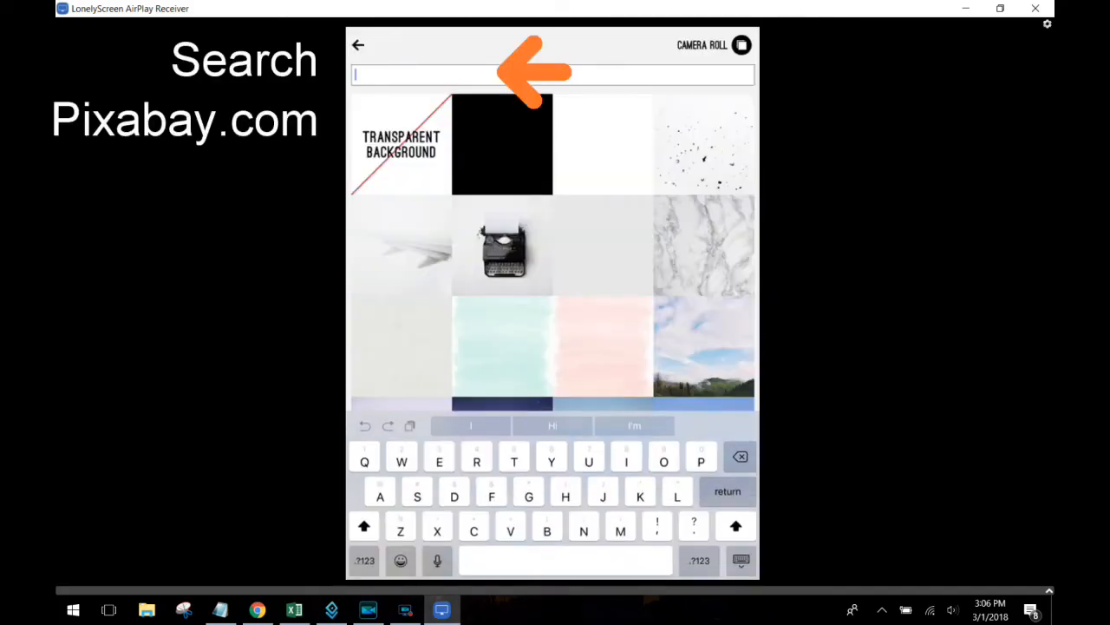
type("List")
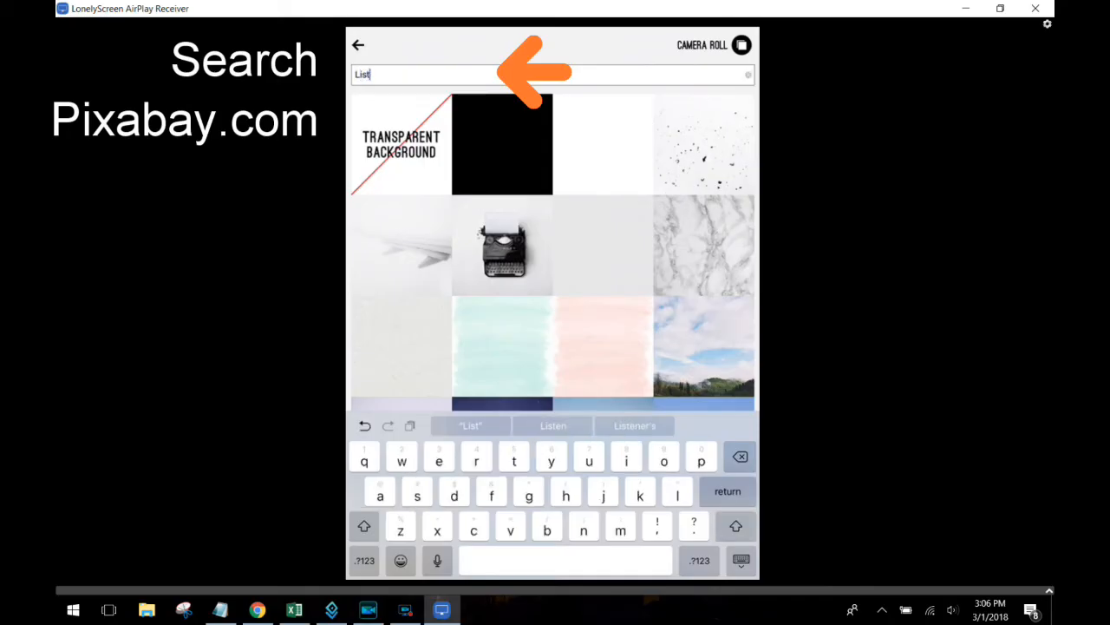
left_click(553, 425)
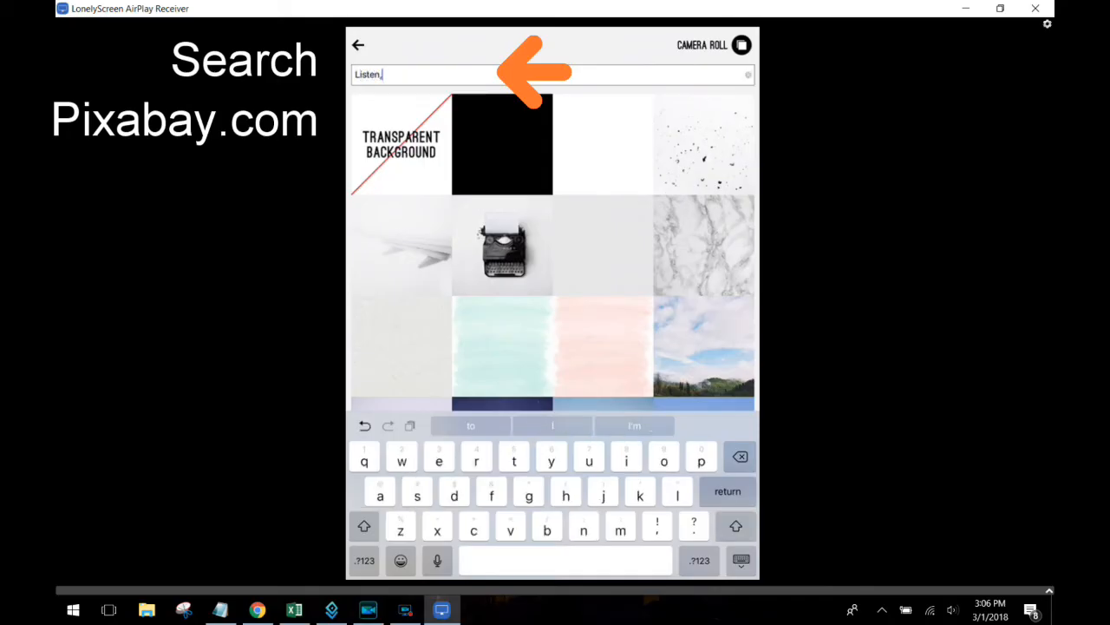
key("backspace")
type("ing")
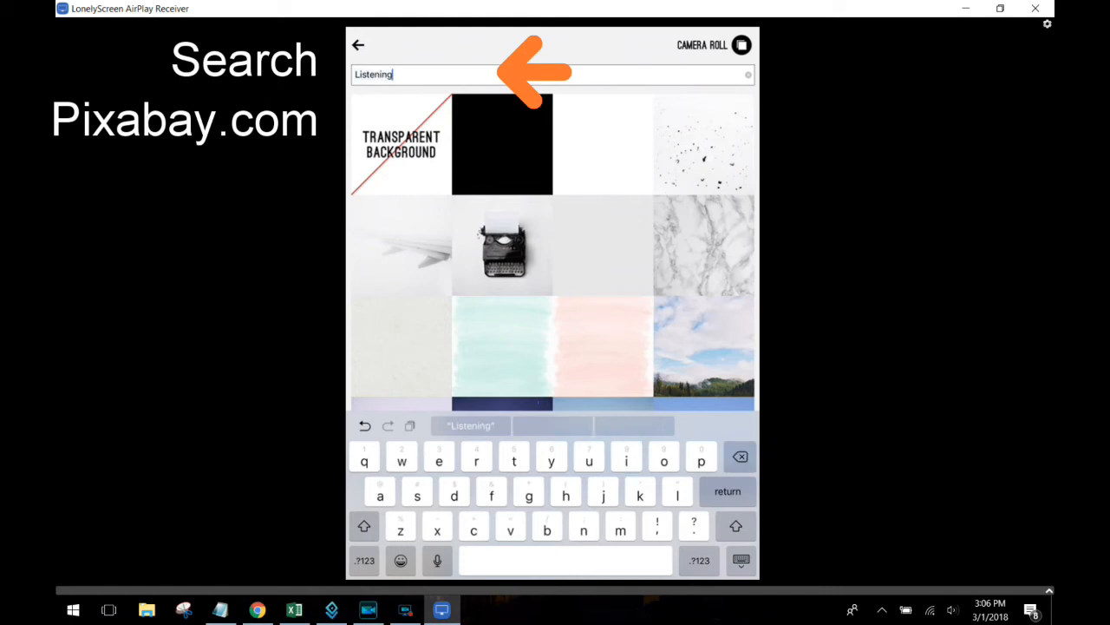
key("return")
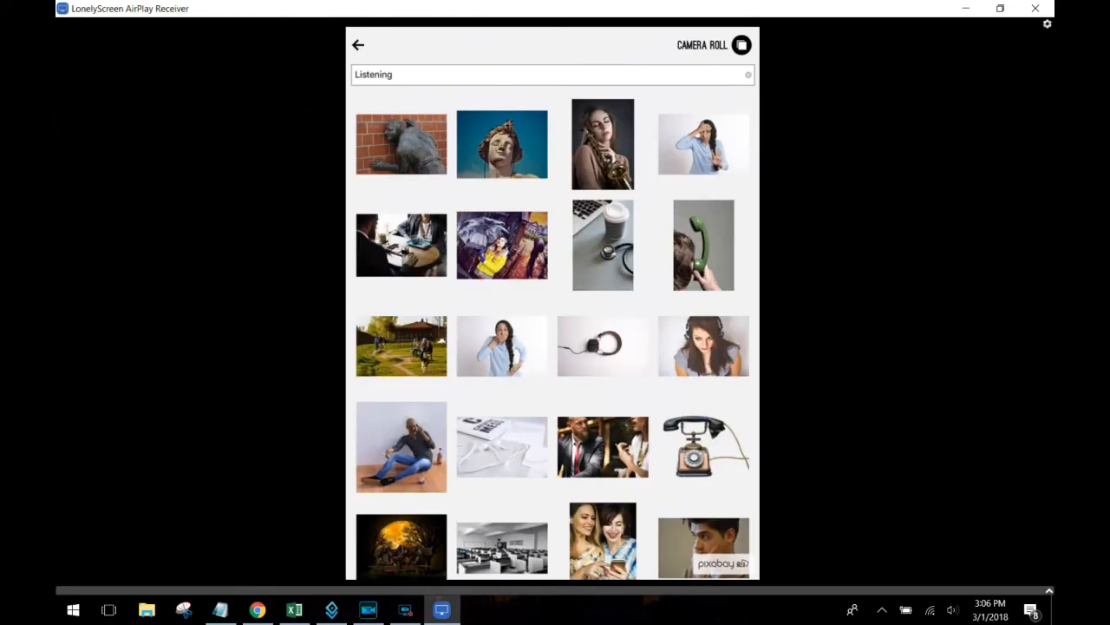
Scroll through the Listening photo results for a suitable image.
scroll("down", 3)
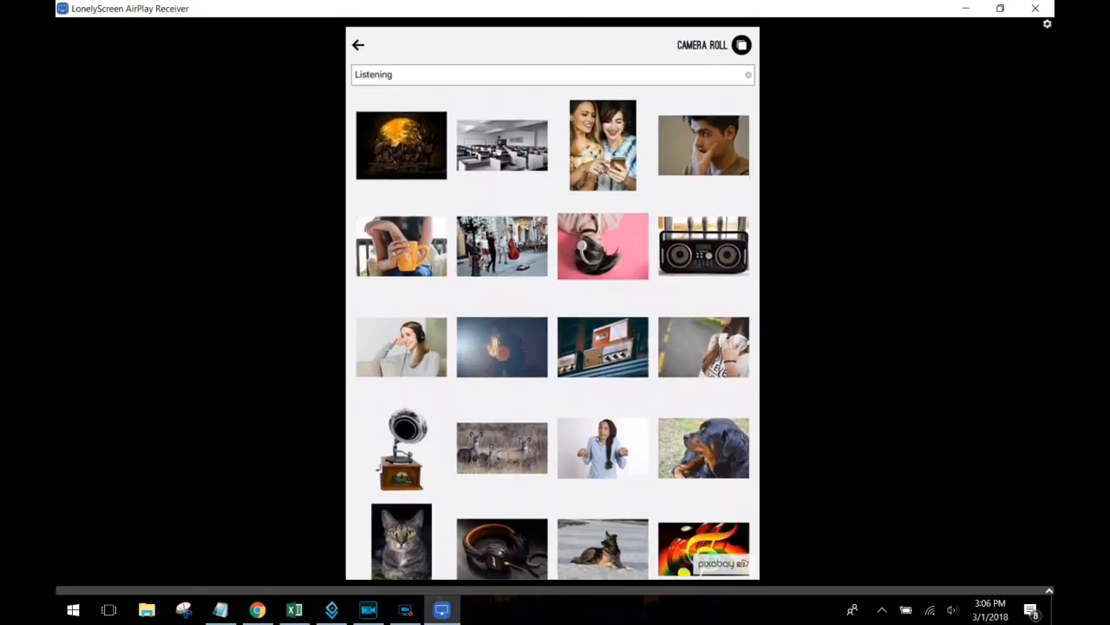
scroll("down", 3)
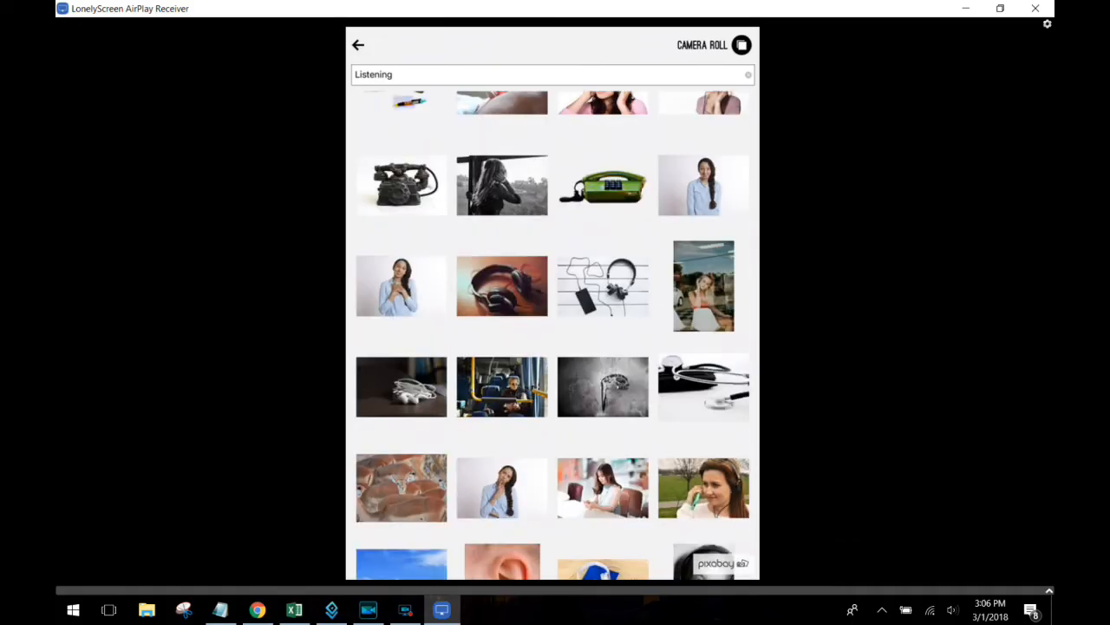
scroll("down", 3)
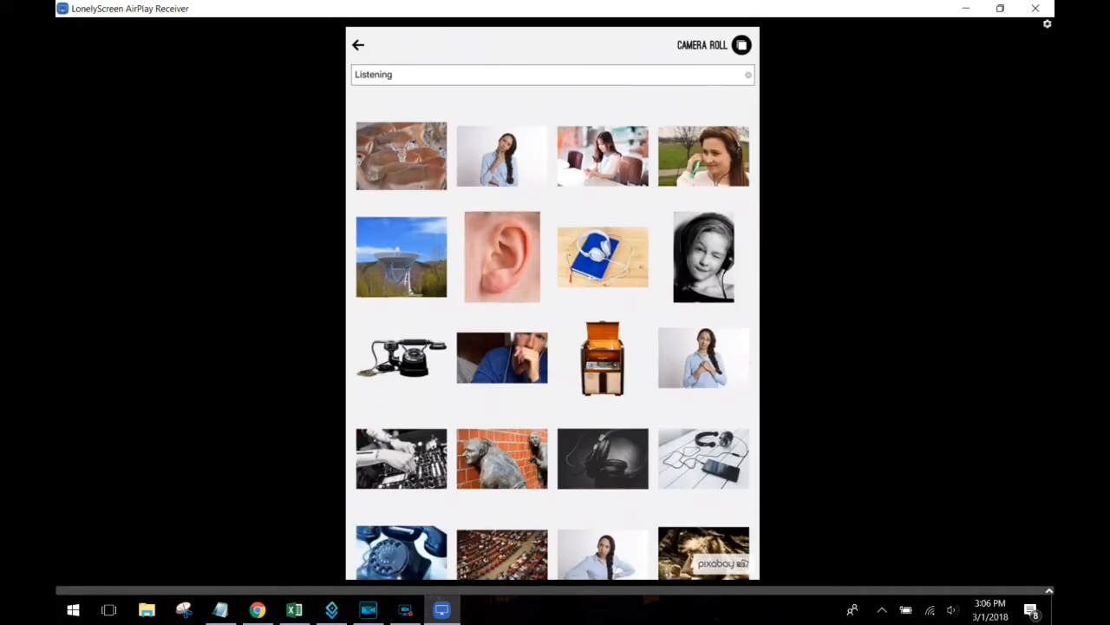
scroll("down", 3)
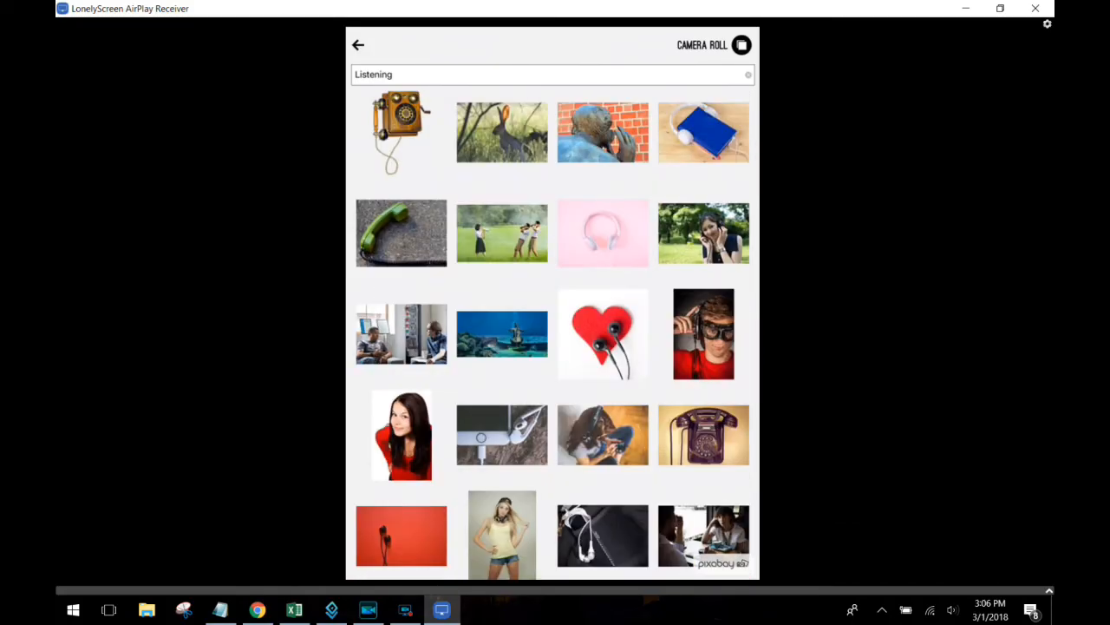
scroll("down", 3)
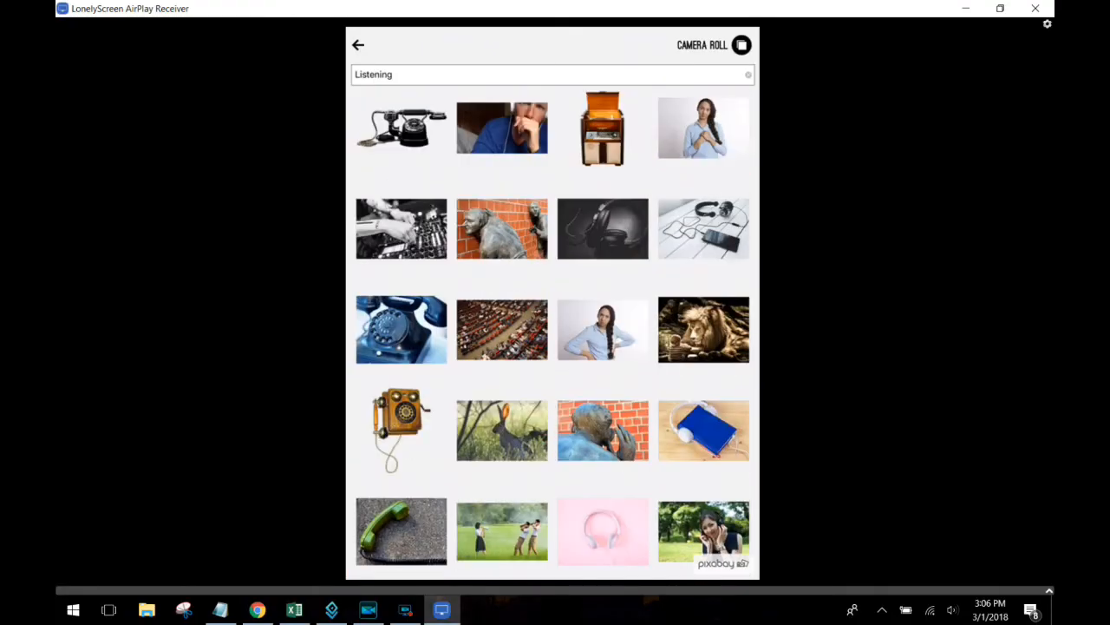
scroll("down", 3)
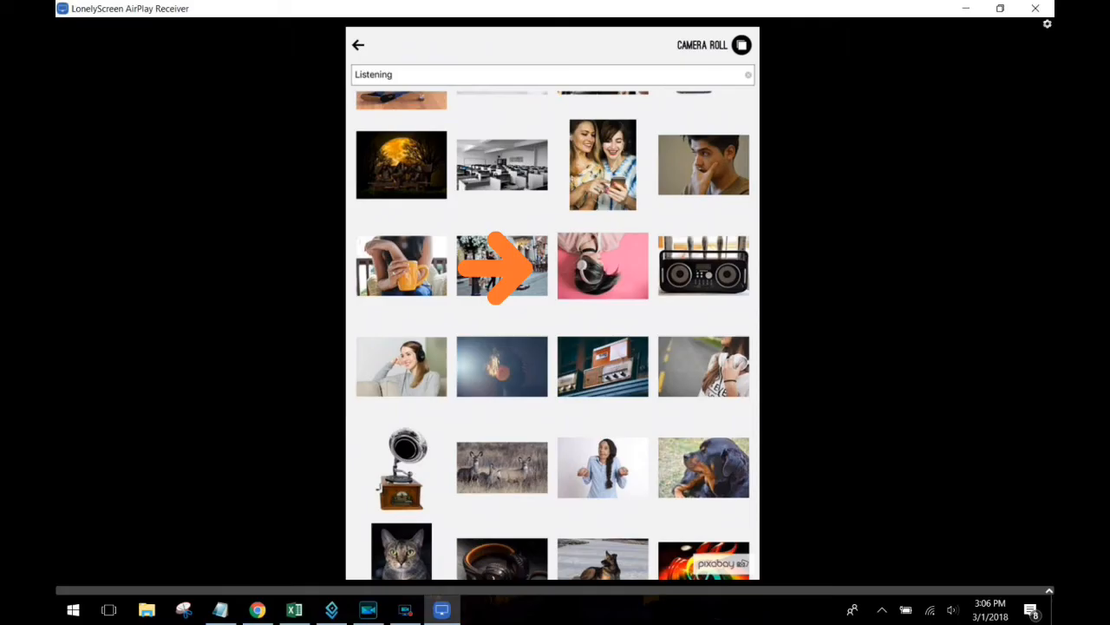
Pick the pink headphones photo and take the 'Wait for the boy...' quote from BFFs.
left_click(602, 265)
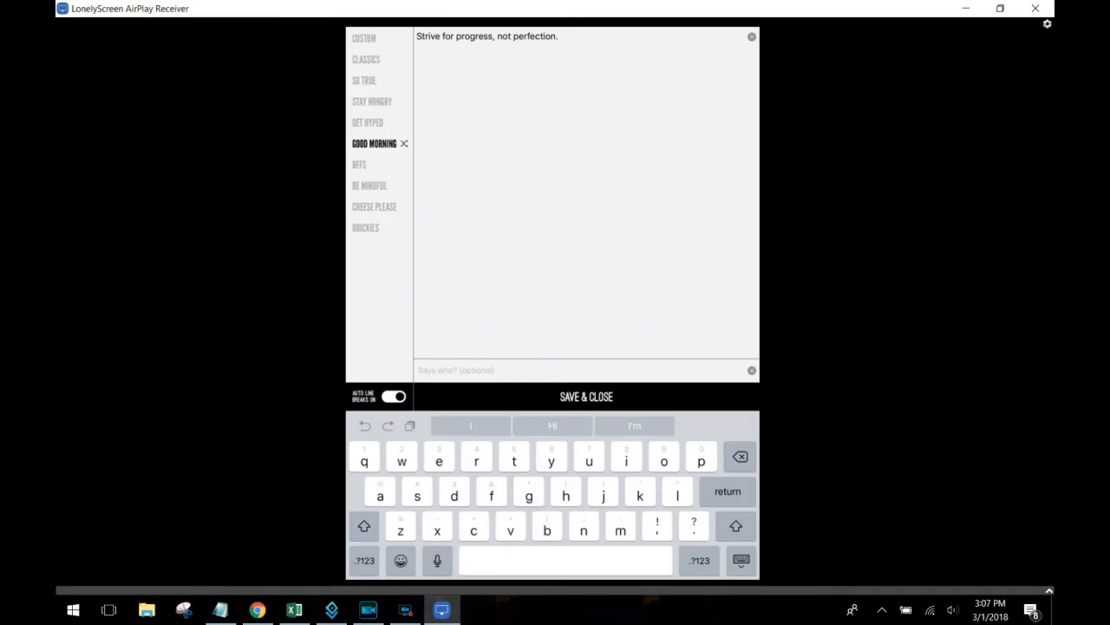
left_click(370, 185)
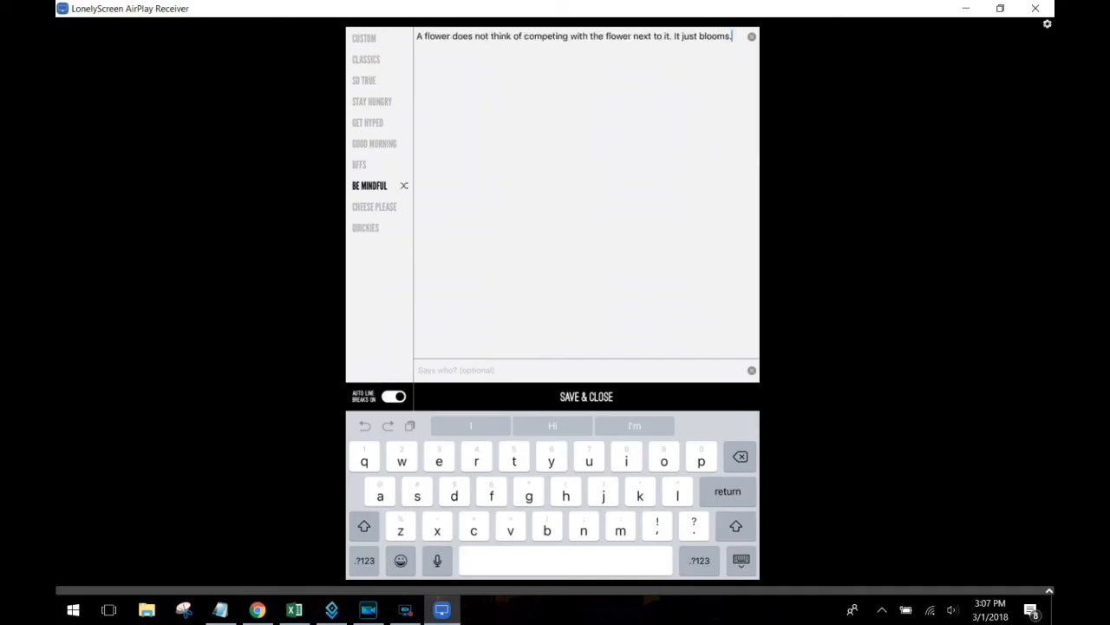
left_click(359, 164)
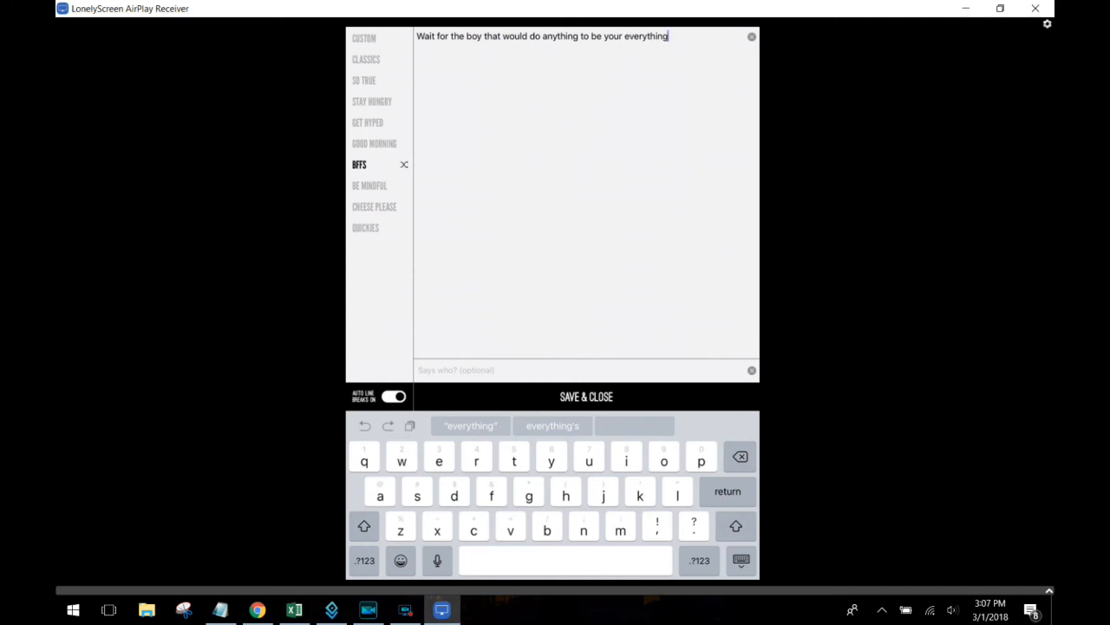
left_click(585, 397)
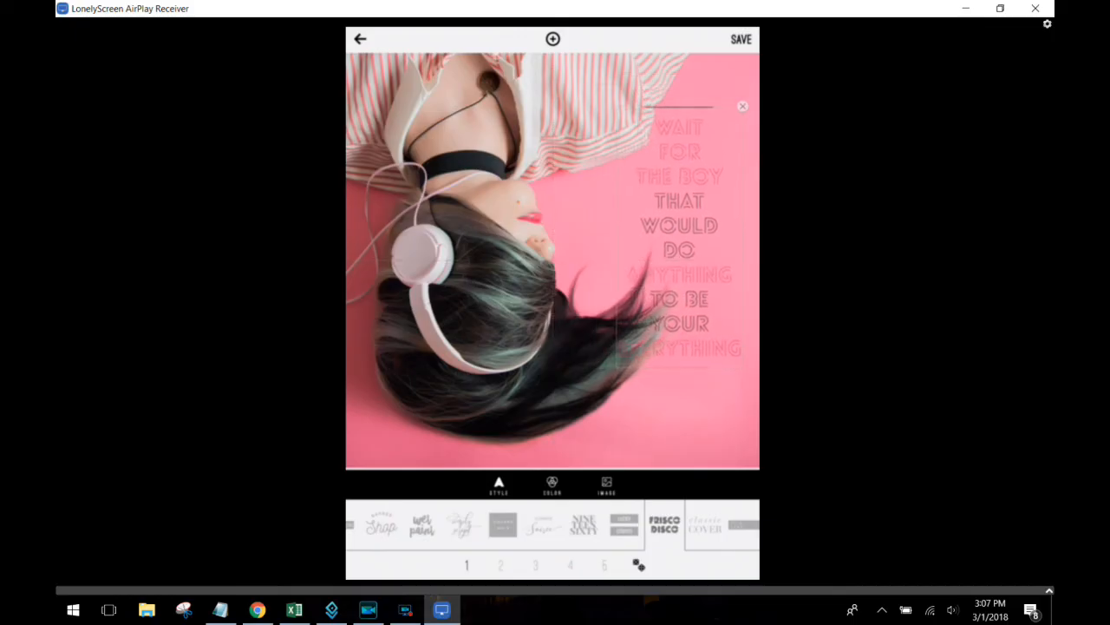
Switch the headphones quote to the Punch Out stencil lettering style.
scroll("right", 3)
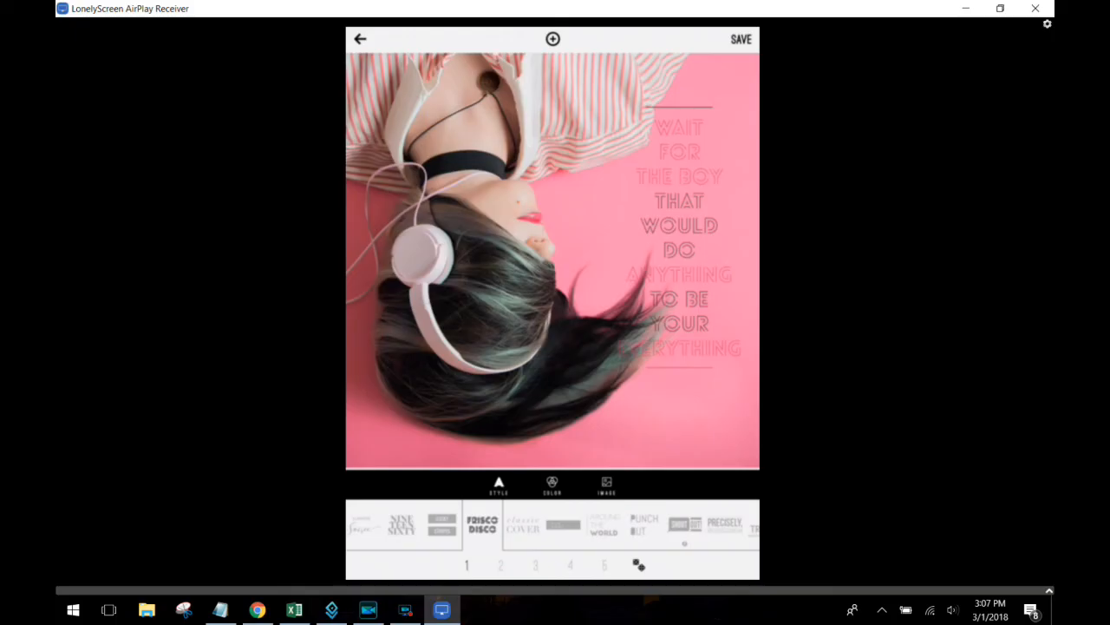
left_click(643, 525)
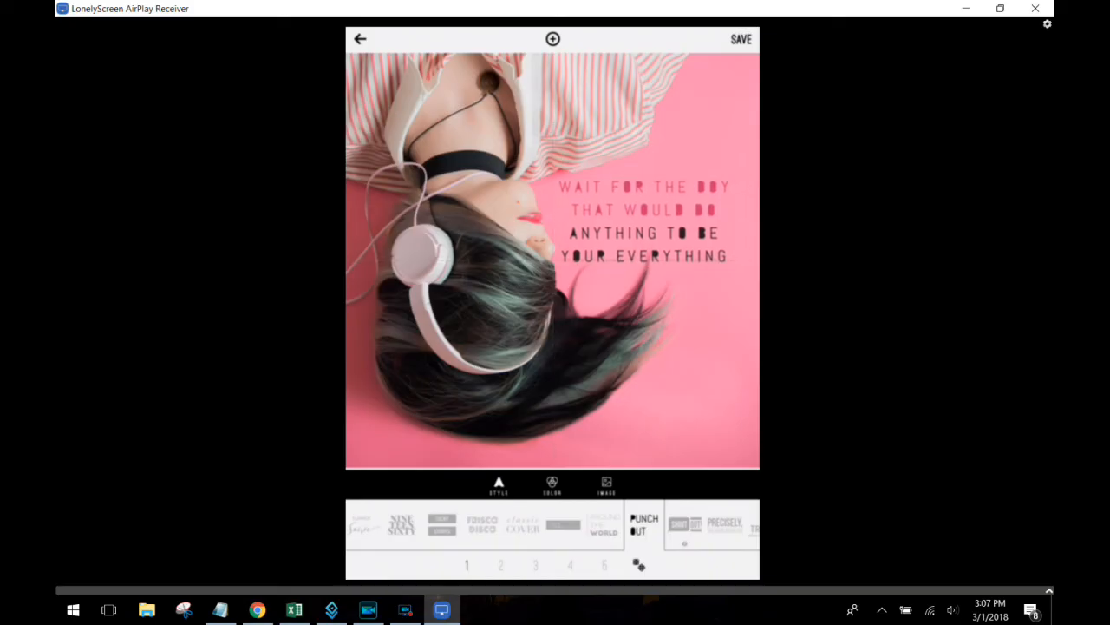
left_click(551, 484)
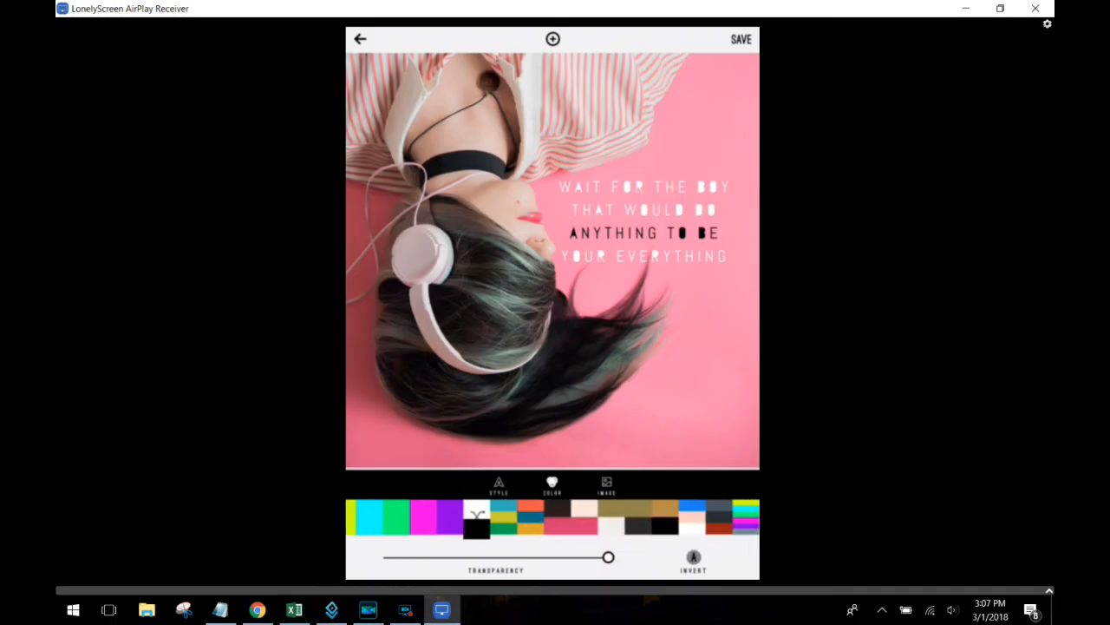
Recolour the quote lettering with a dark red swatch.
left_click(719, 516)
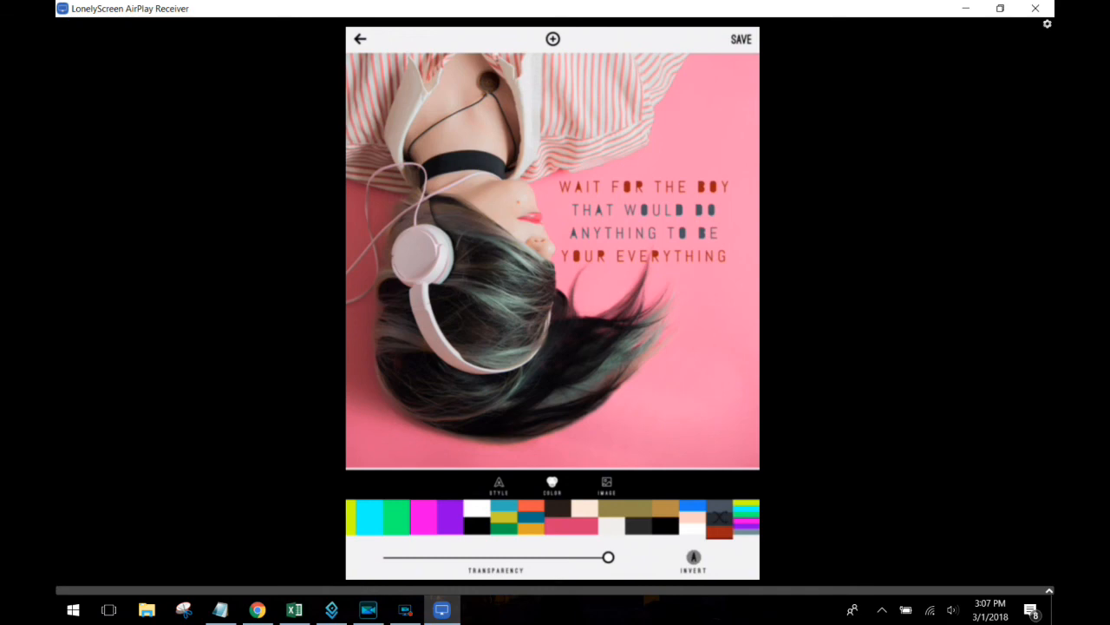
left_click(498, 484)
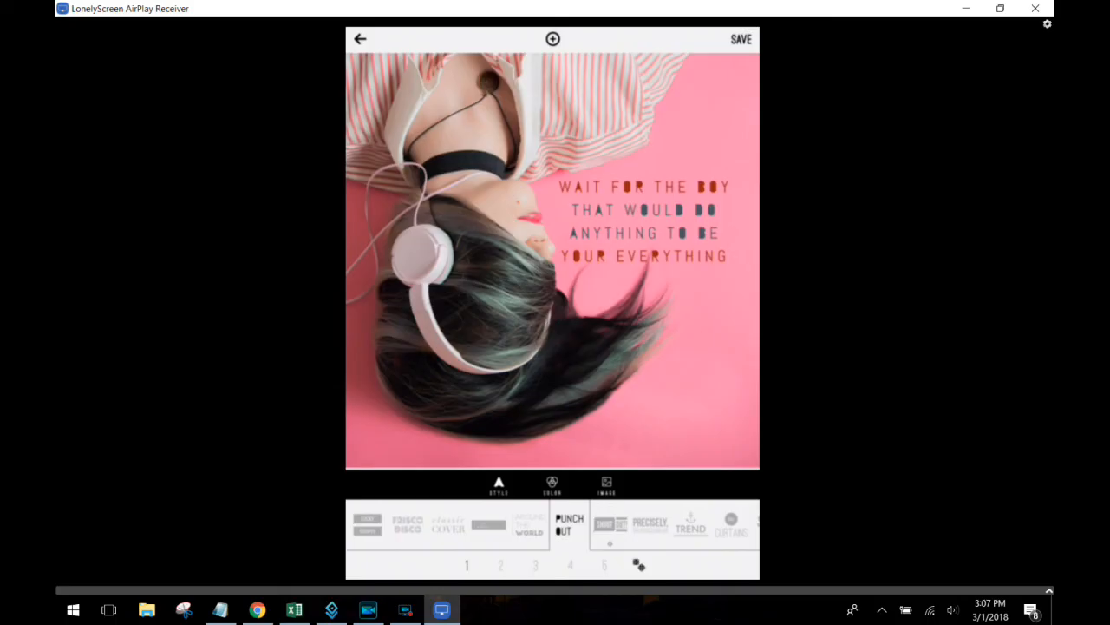
Apply the bold Trend style with zigzag borders and save the design.
left_click(690, 523)
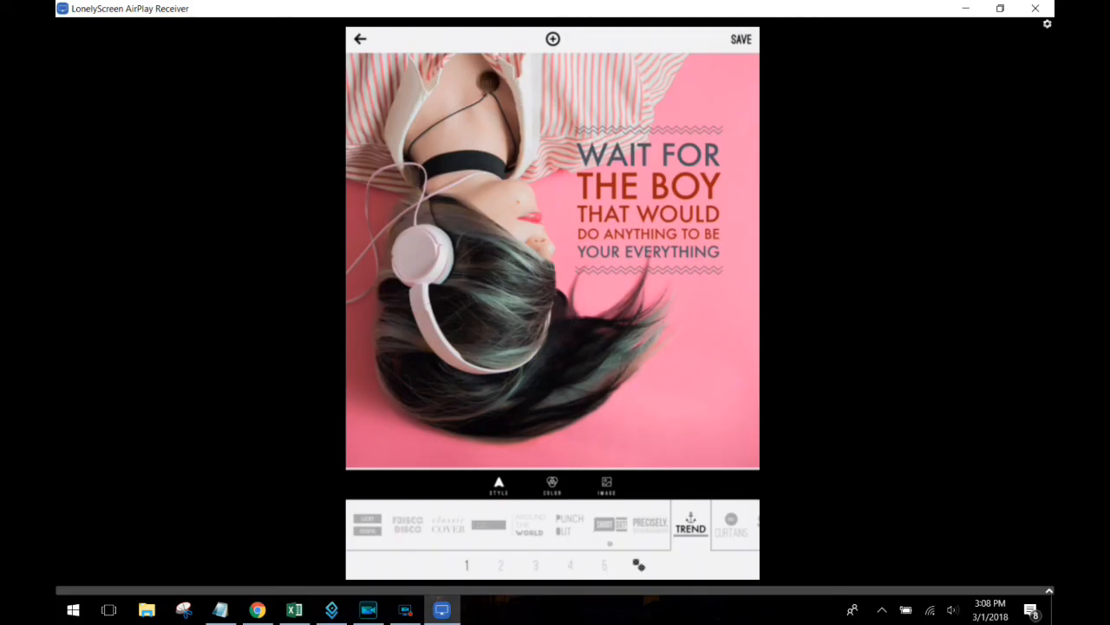
left_click(740, 39)
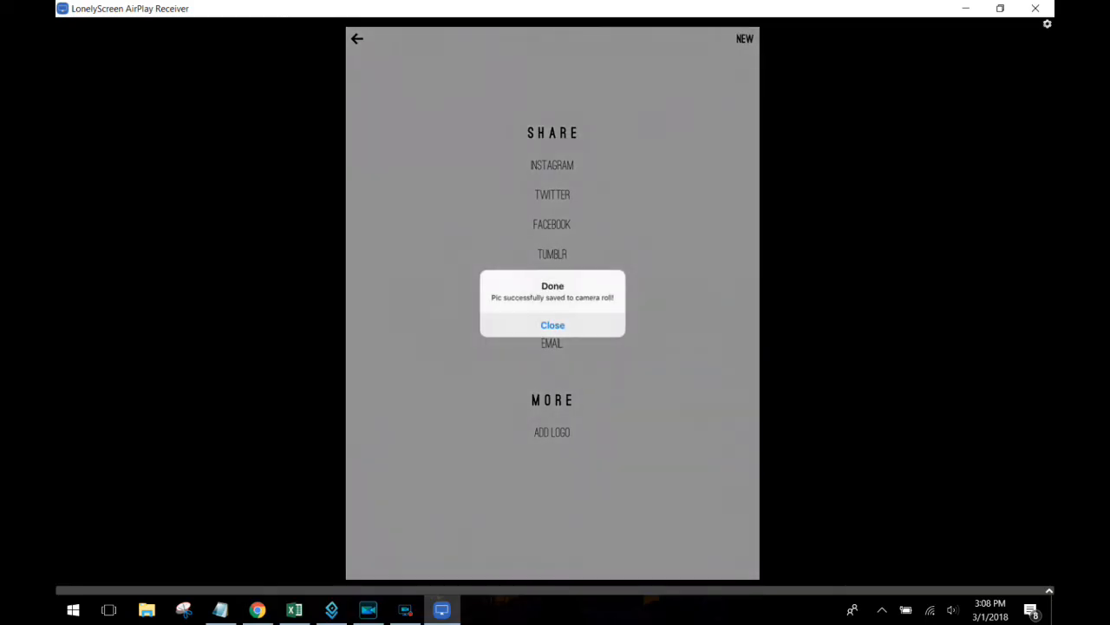
Dismiss the camera-roll save confirmation and return to the start screen.
left_click(552, 325)
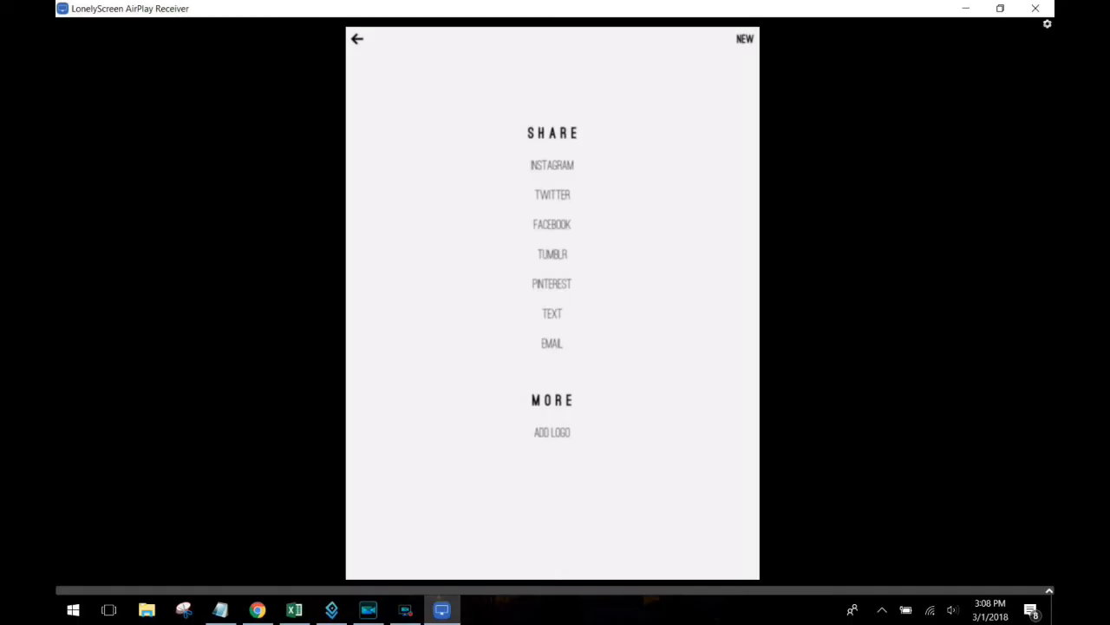
left_click(357, 38)
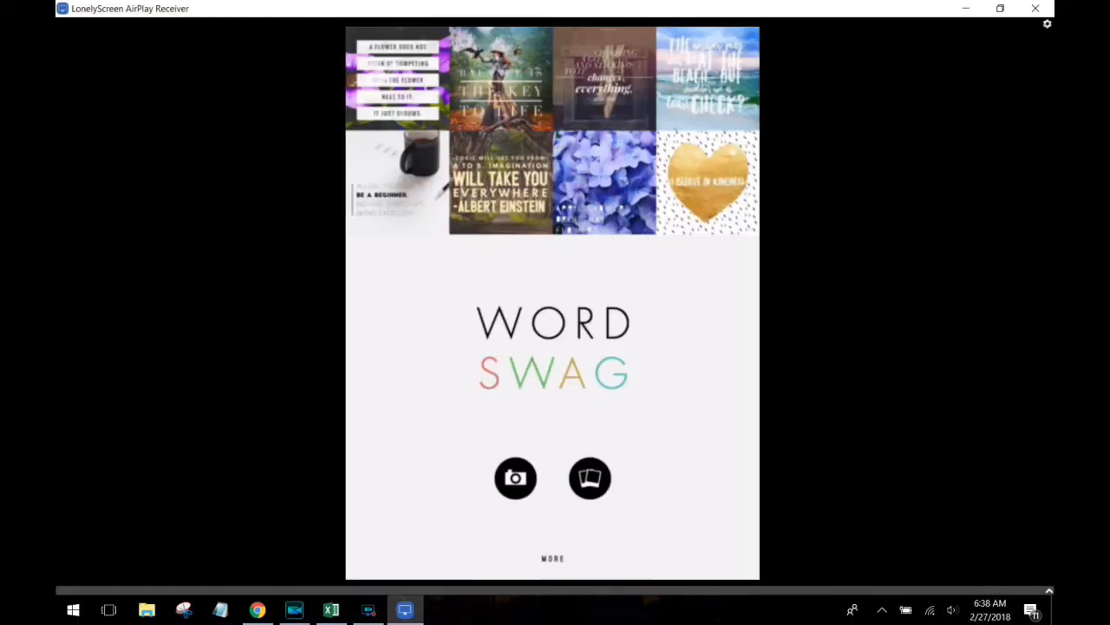